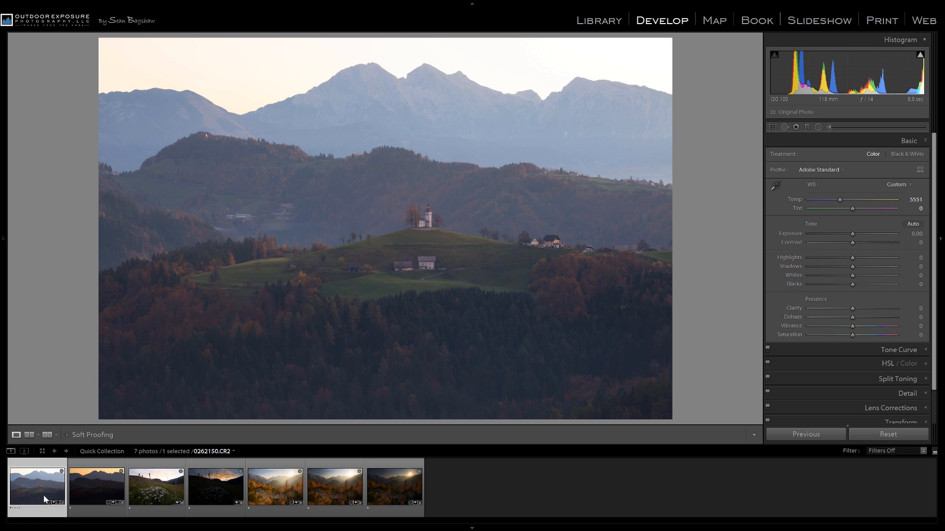
mouse_move(38, 482)
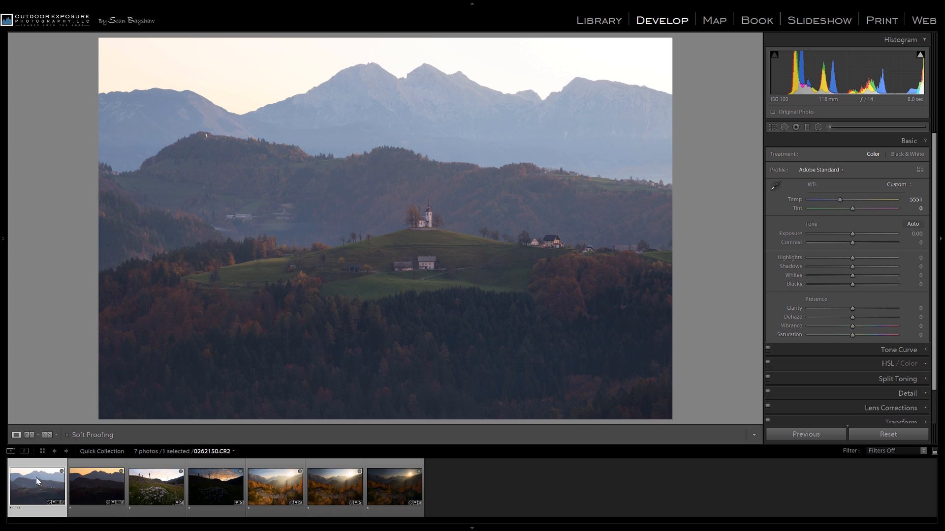
mouse_move(630, 61)
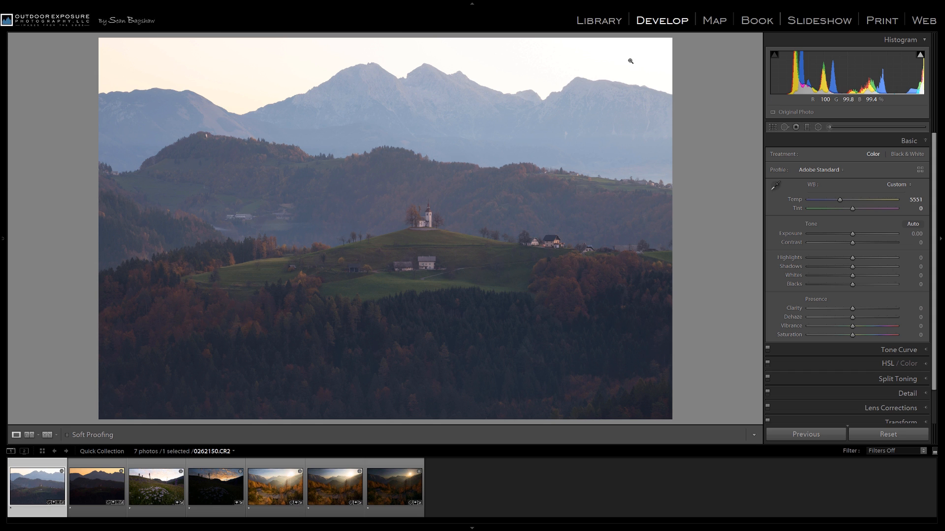
mouse_move(571, 143)
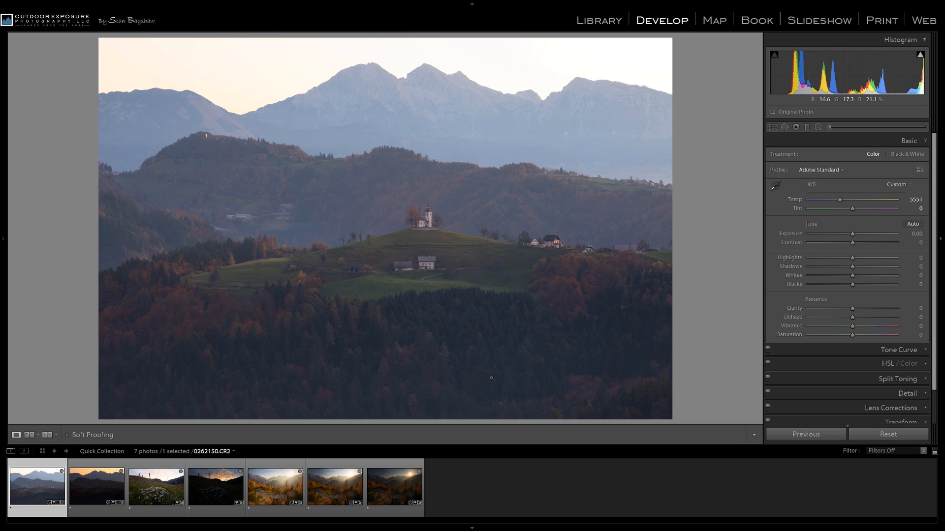
- Select the bright and dark church exposures and send both to Photoshop as smart objects
left_click(96, 486)
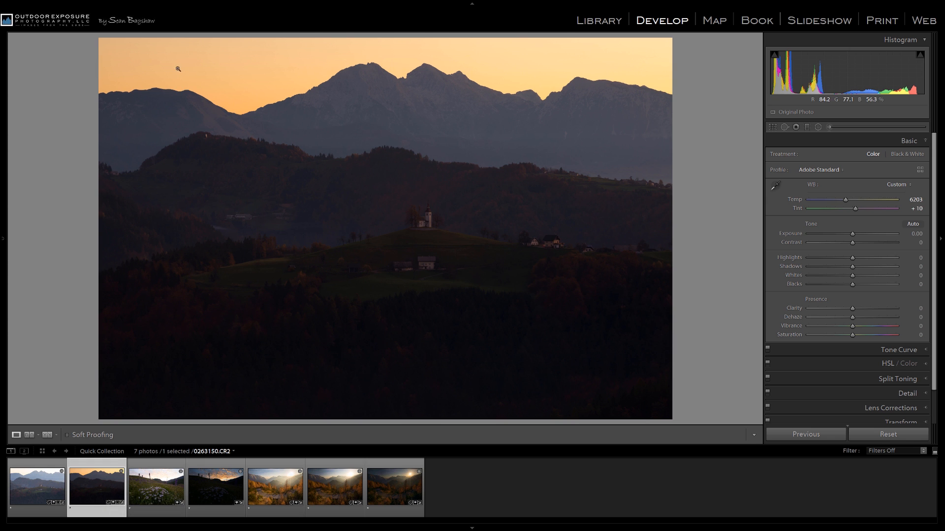
mouse_move(303, 403)
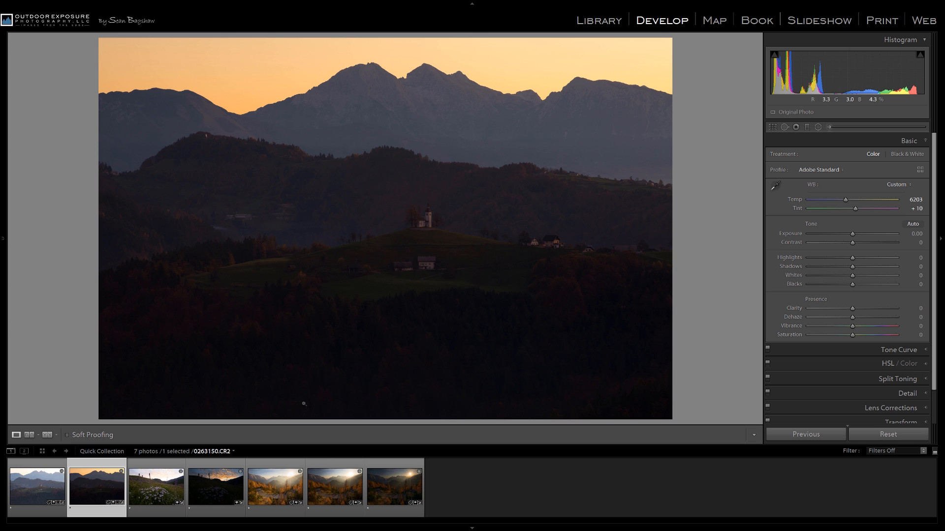
left_click(37, 486)
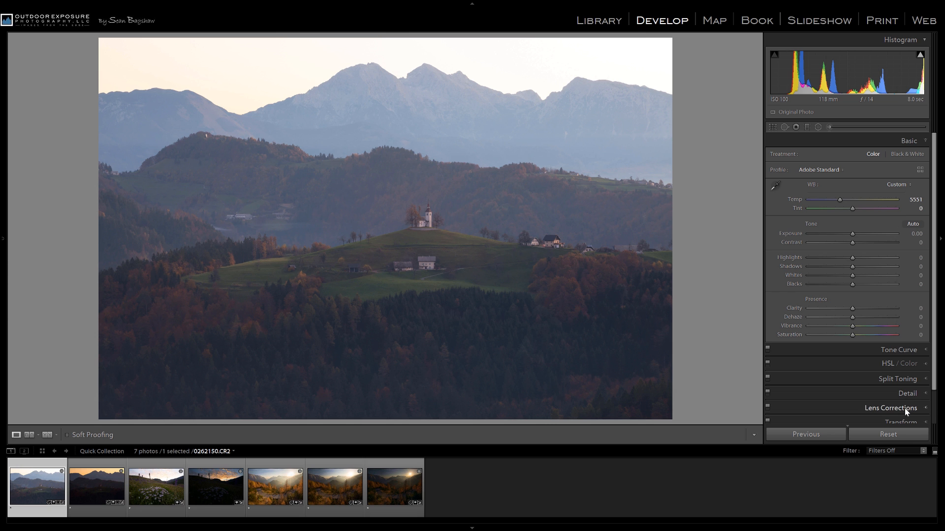
mouse_move(932, 385)
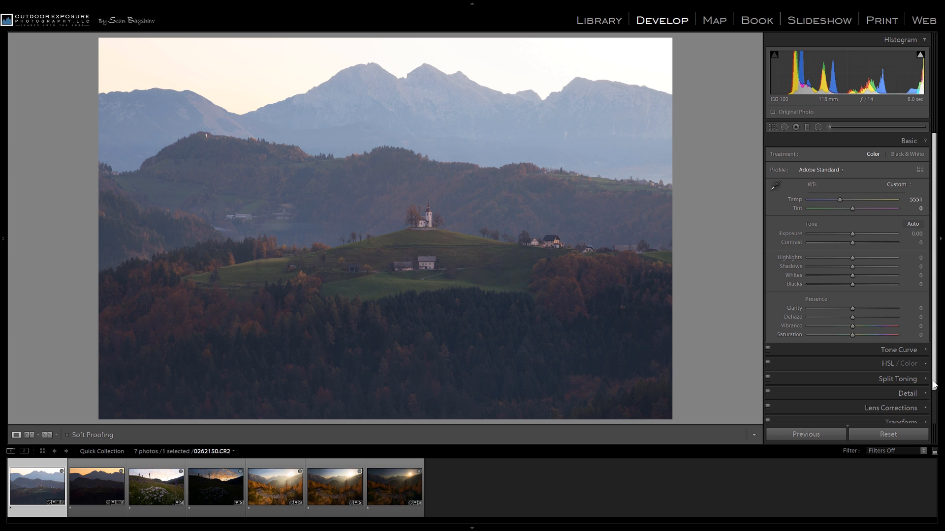
mouse_move(693, 316)
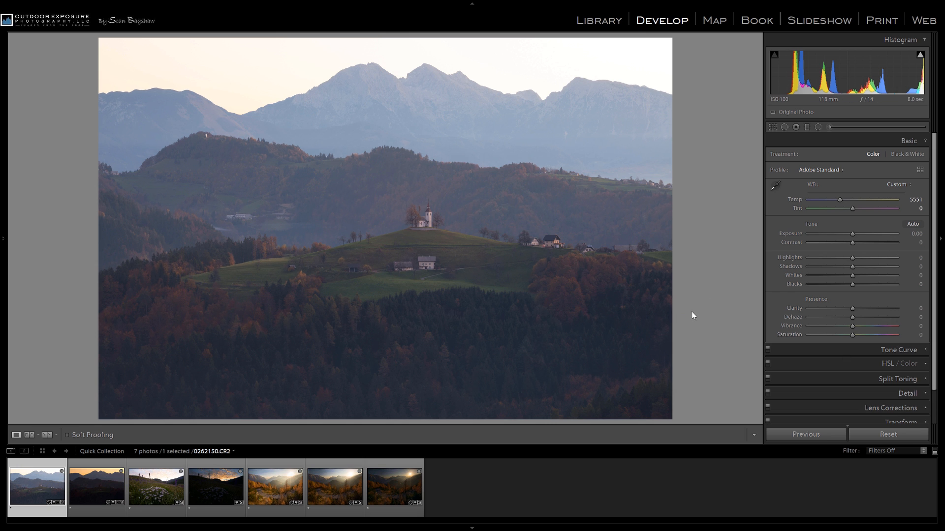
mouse_move(893, 384)
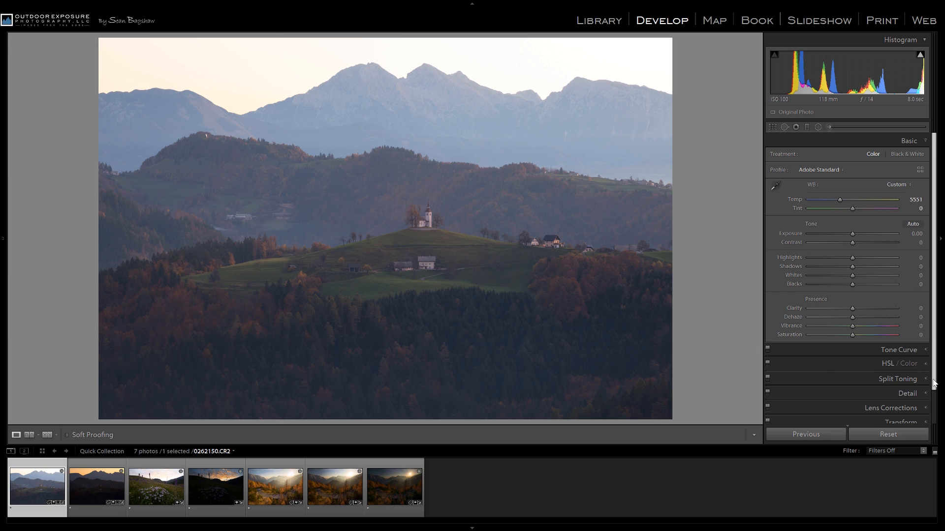
mouse_move(875, 275)
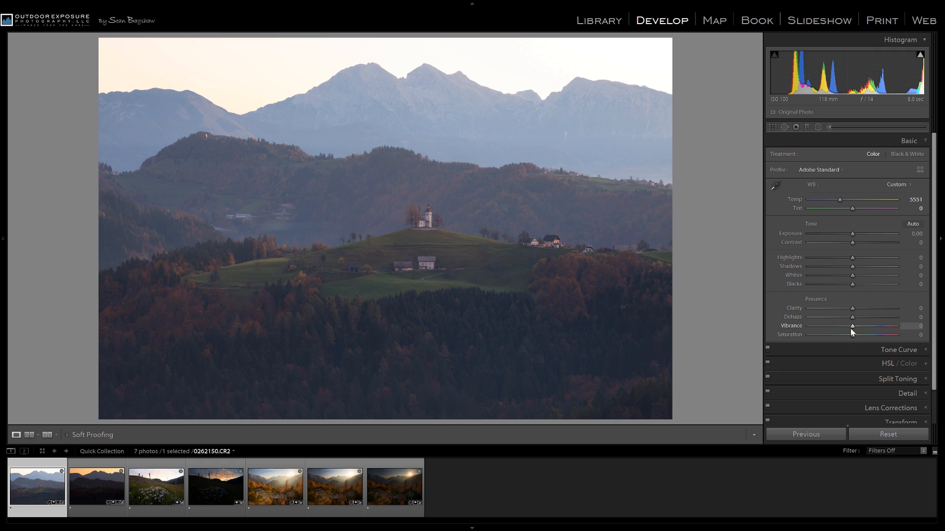
mouse_move(735, 362)
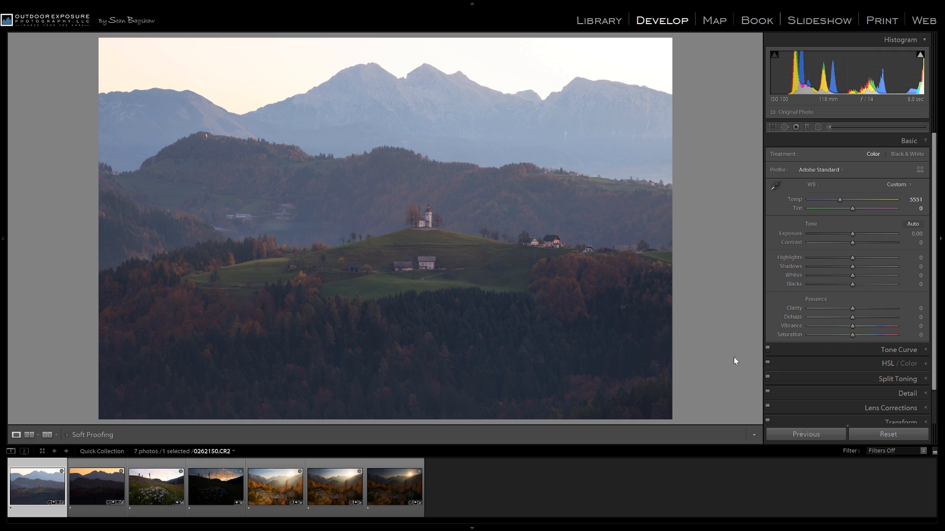
left_click(97, 487)
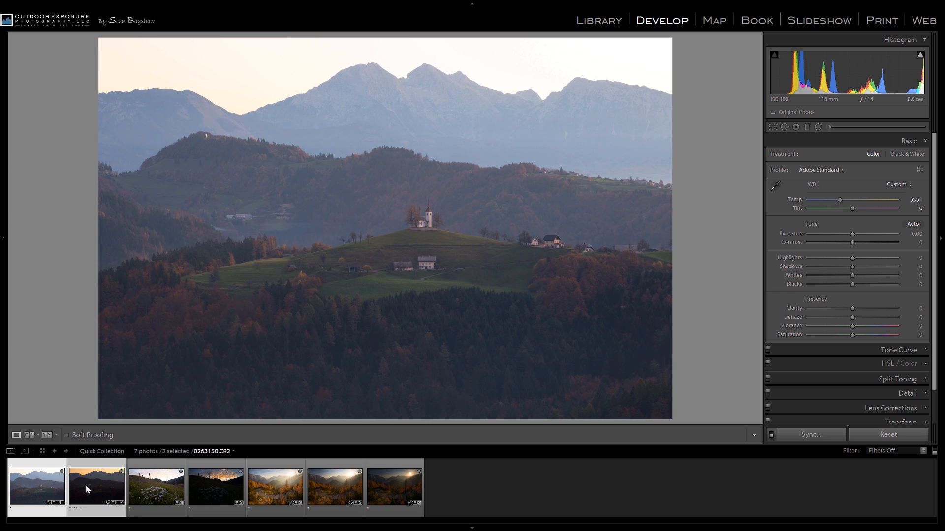
right_click(96, 487)
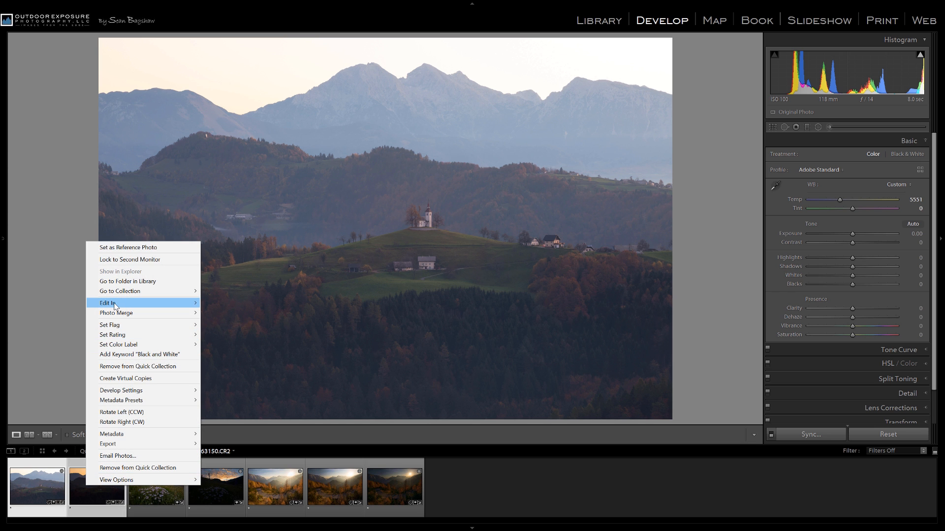
mouse_move(112, 303)
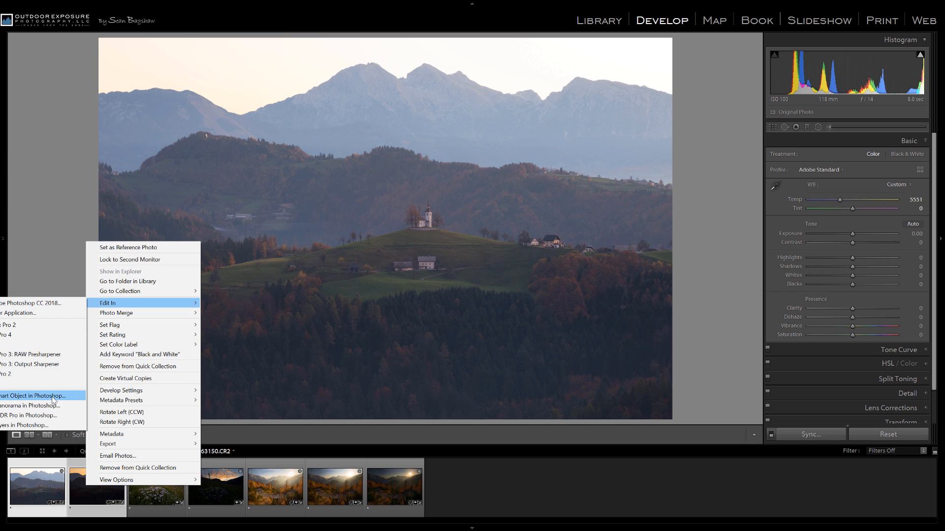
left_click(37, 396)
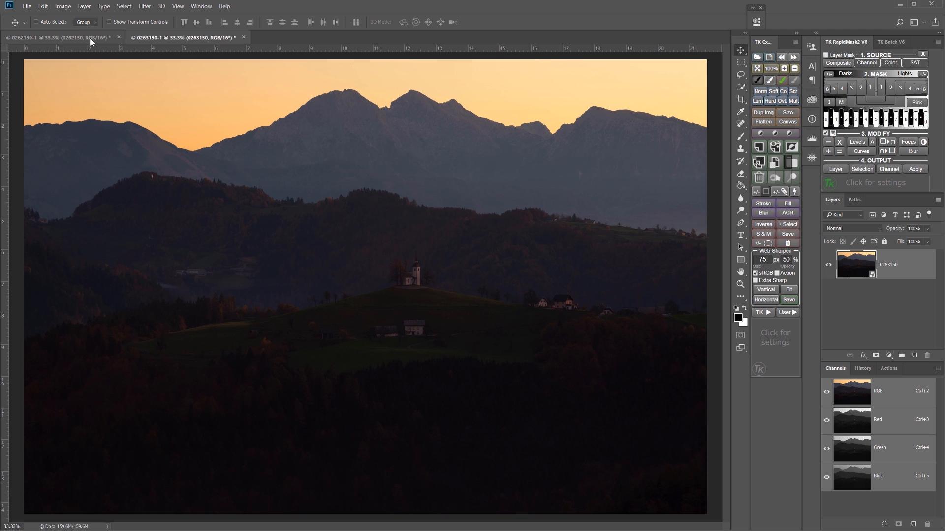
mouse_move(763, 312)
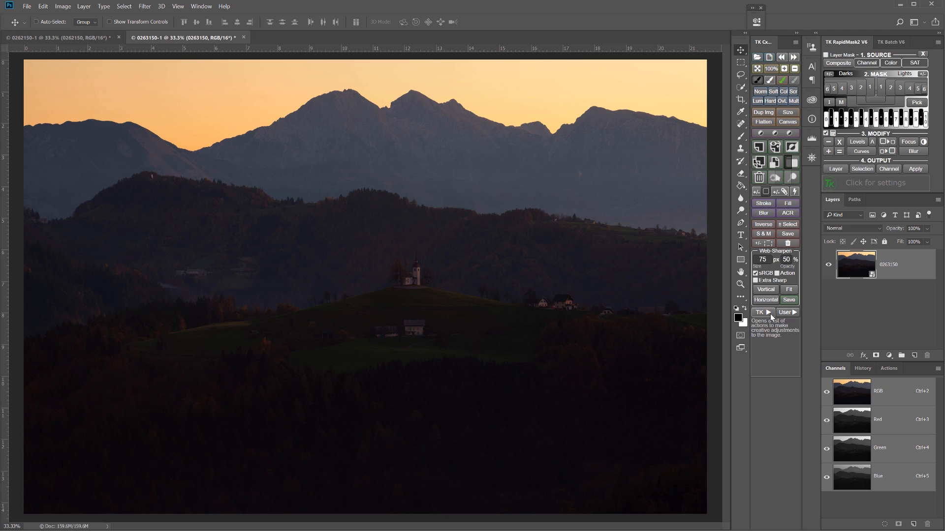
- Run the TK Blend > Stack action to combine both exposures into one layered document
left_click(761, 312)
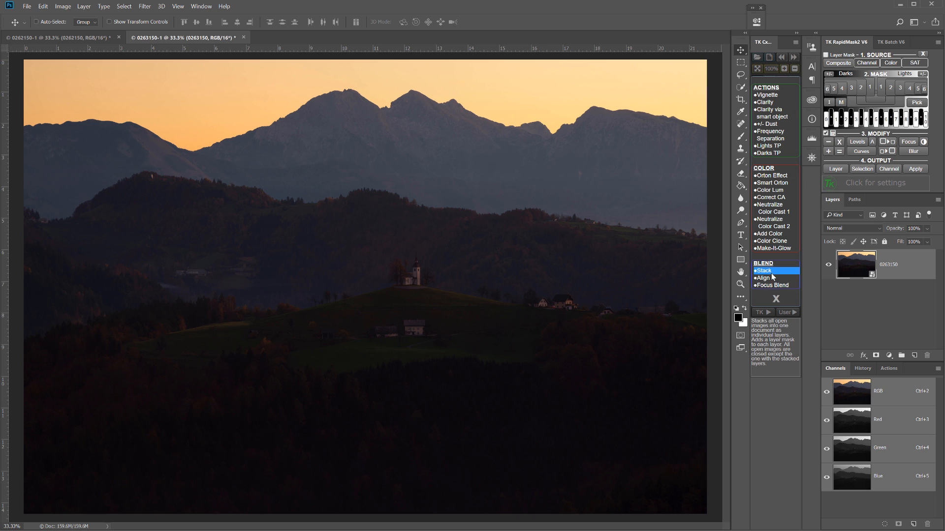
left_click(762, 270)
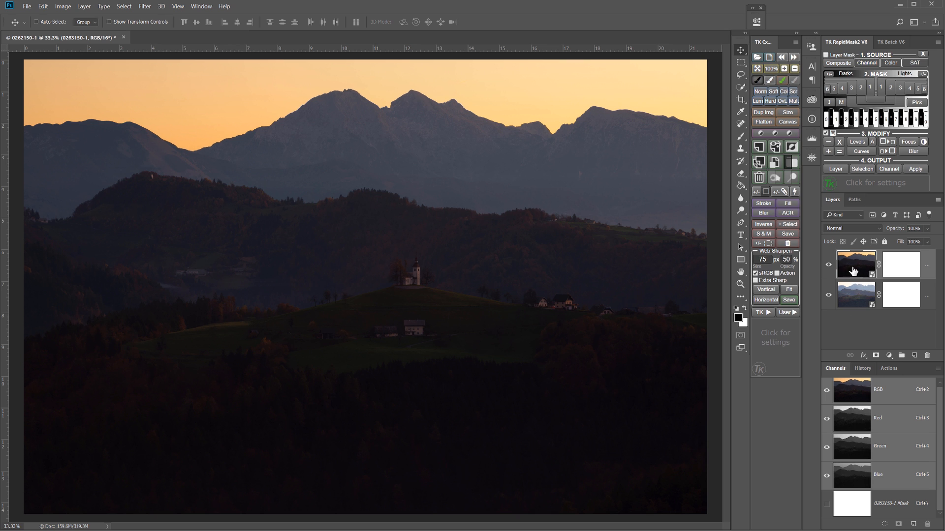
mouse_move(856, 266)
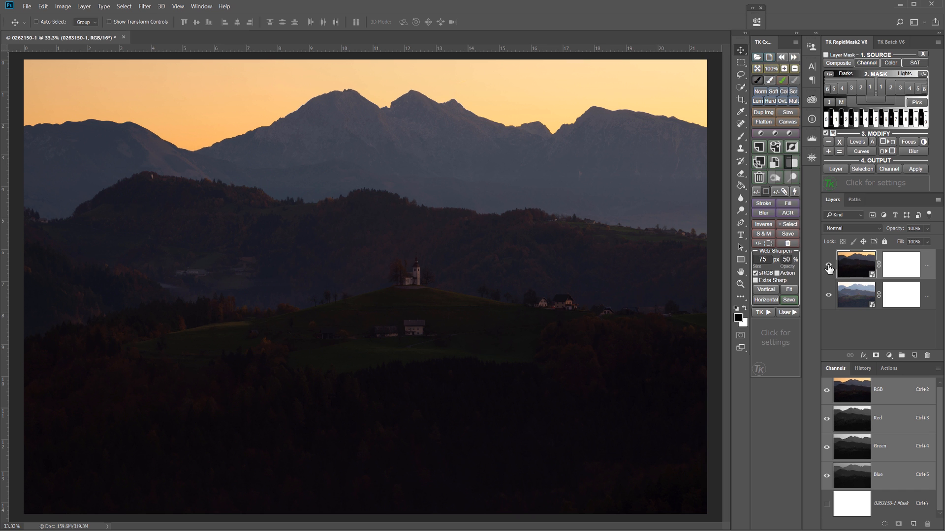
- Hide the dark sunset layer so only the bright hazy exposure shows
left_click(829, 268)
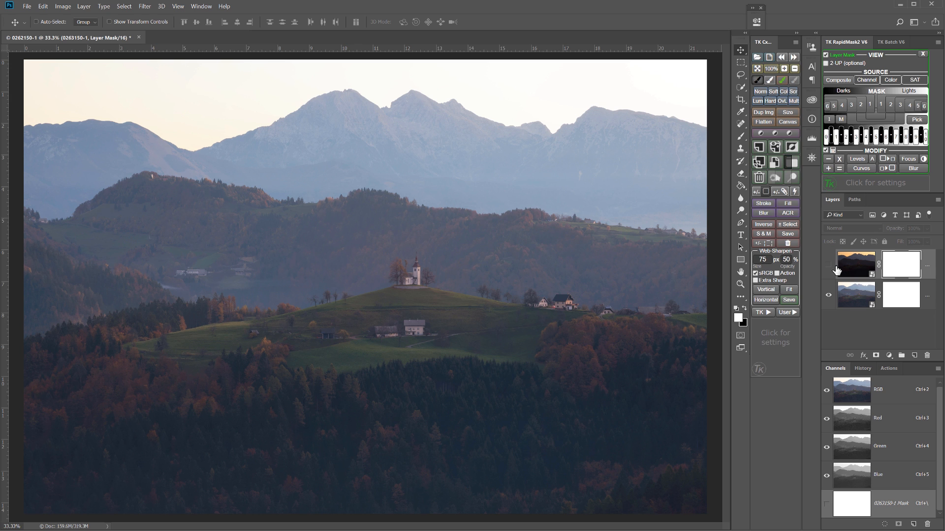
mouse_move(858, 267)
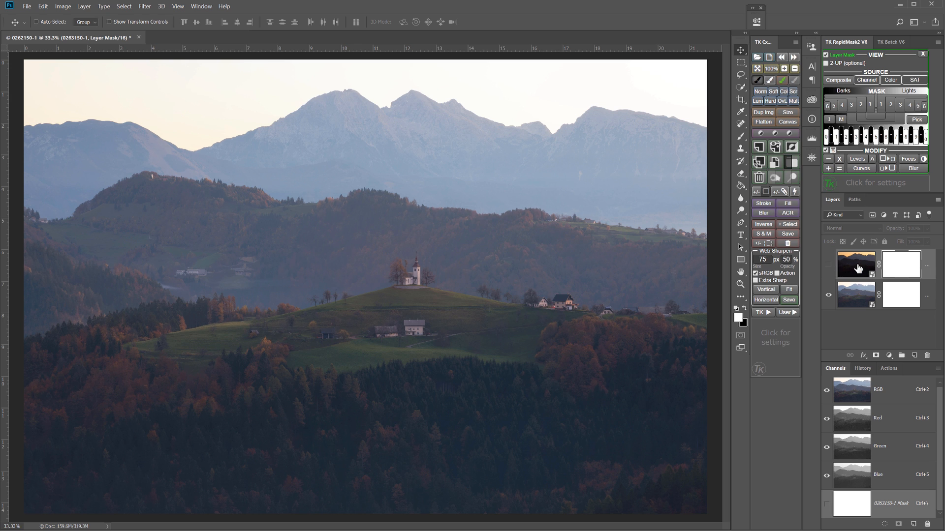
mouse_move(851, 300)
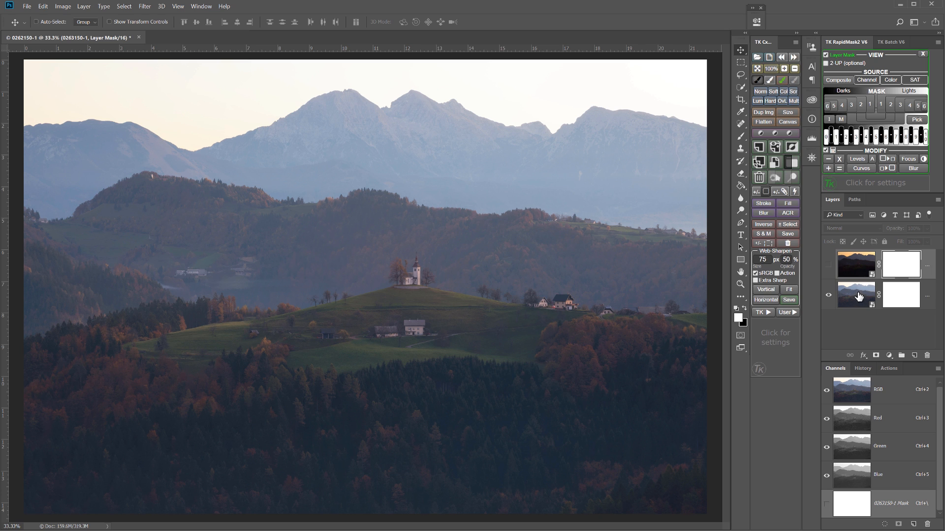
mouse_move(606, 123)
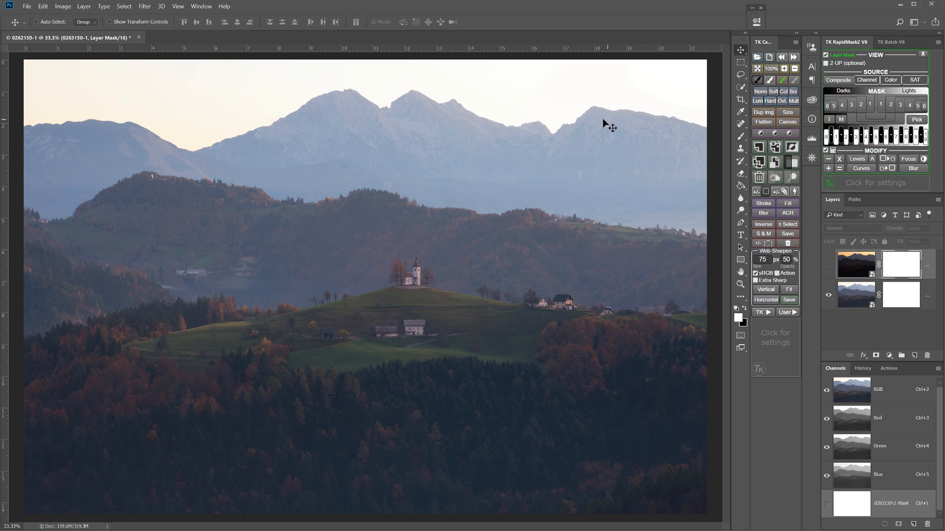
mouse_move(551, 177)
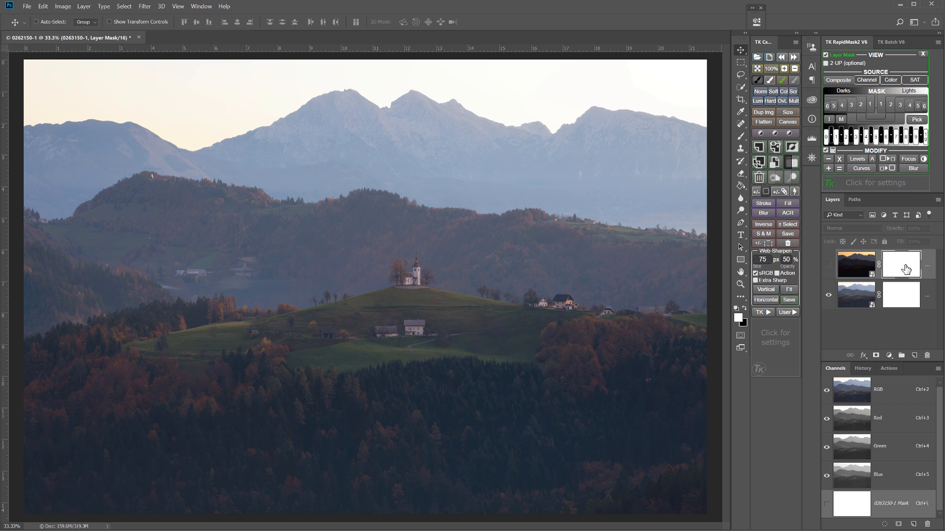
mouse_move(901, 265)
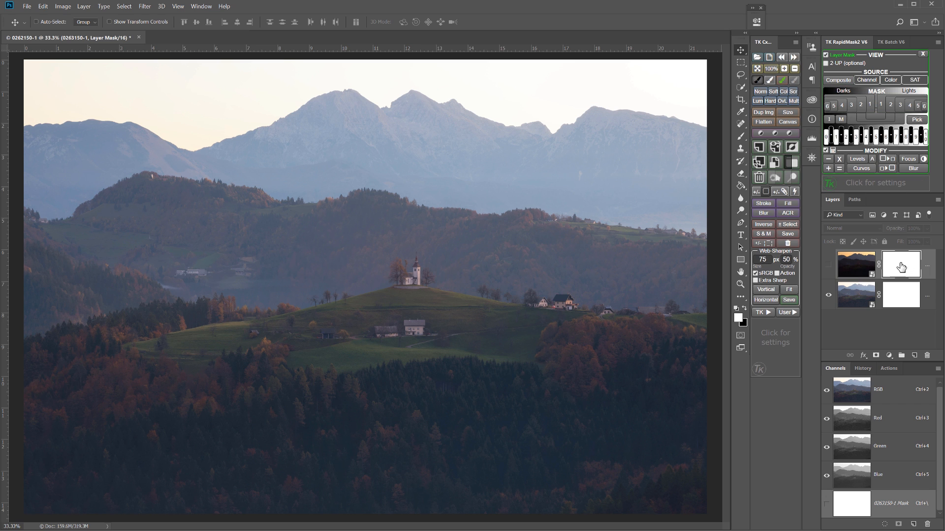
mouse_move(839, 81)
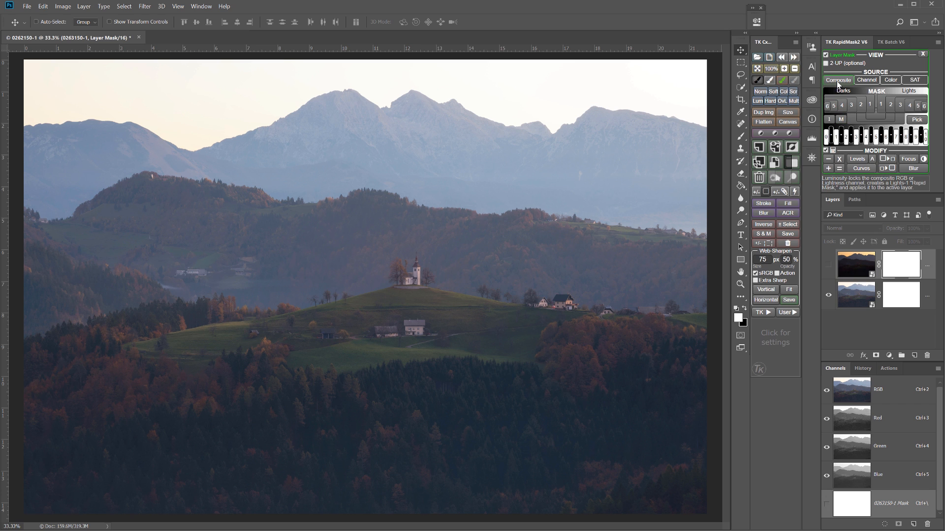
left_click(837, 80)
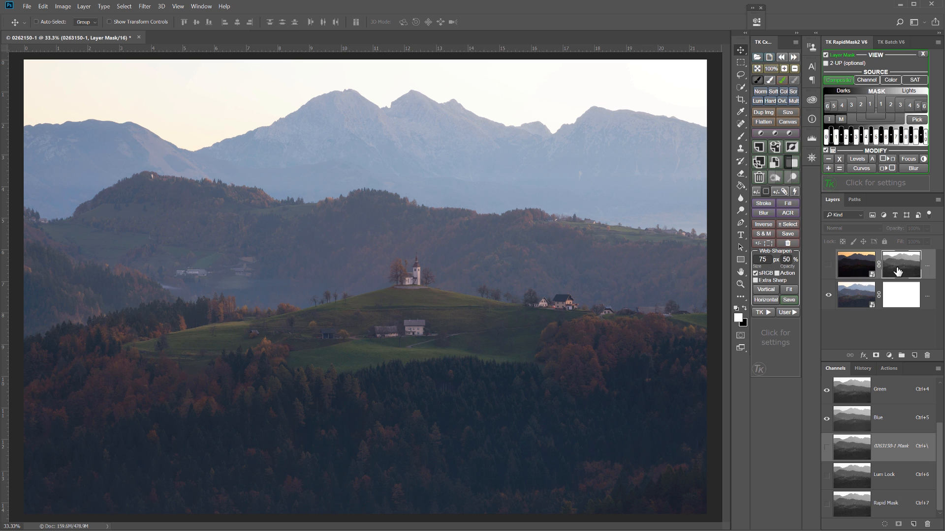
mouse_move(829, 269)
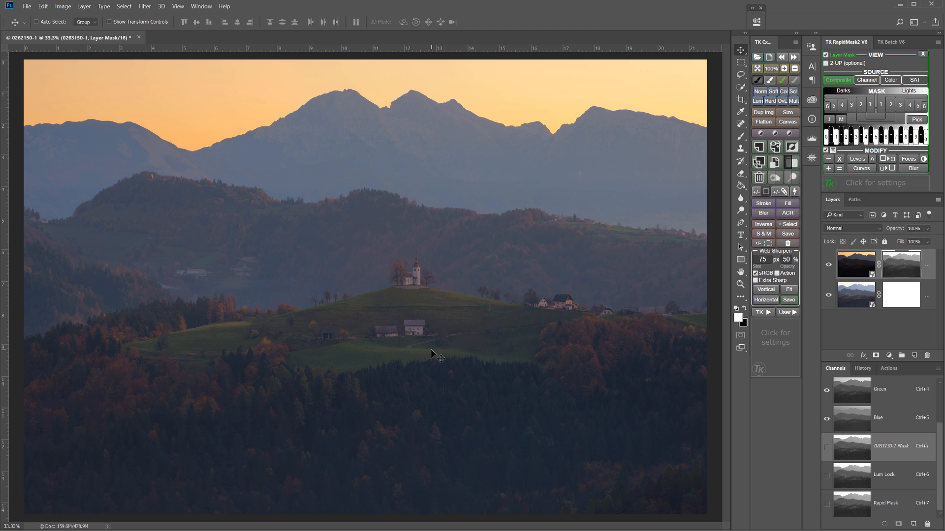
mouse_move(748, 373)
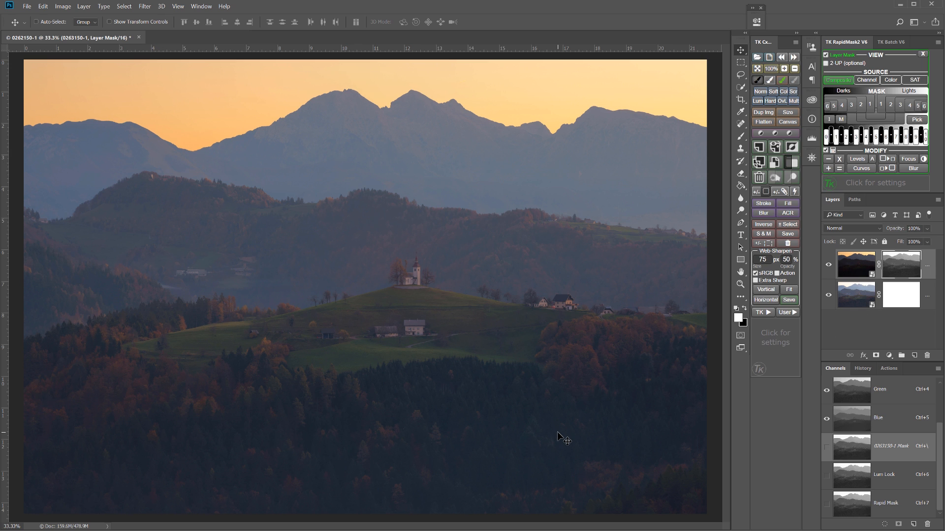
mouse_move(574, 435)
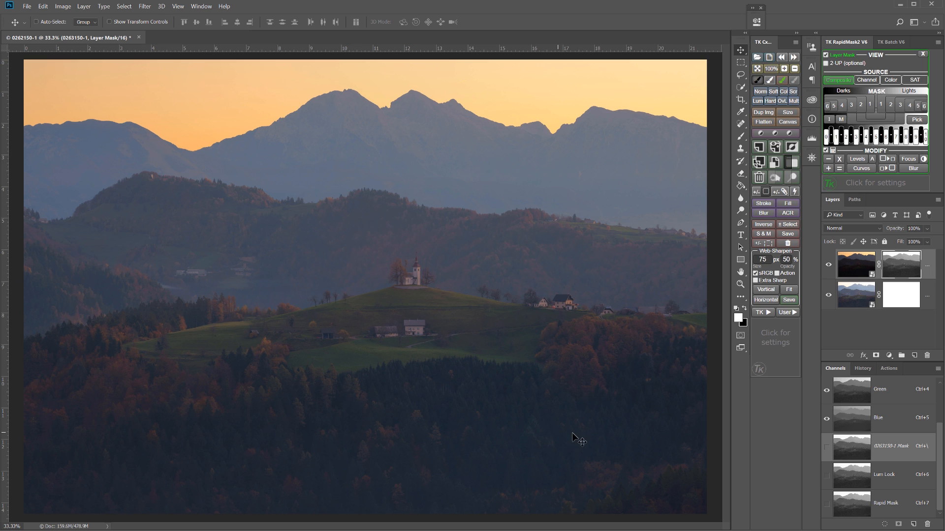
mouse_move(824, 63)
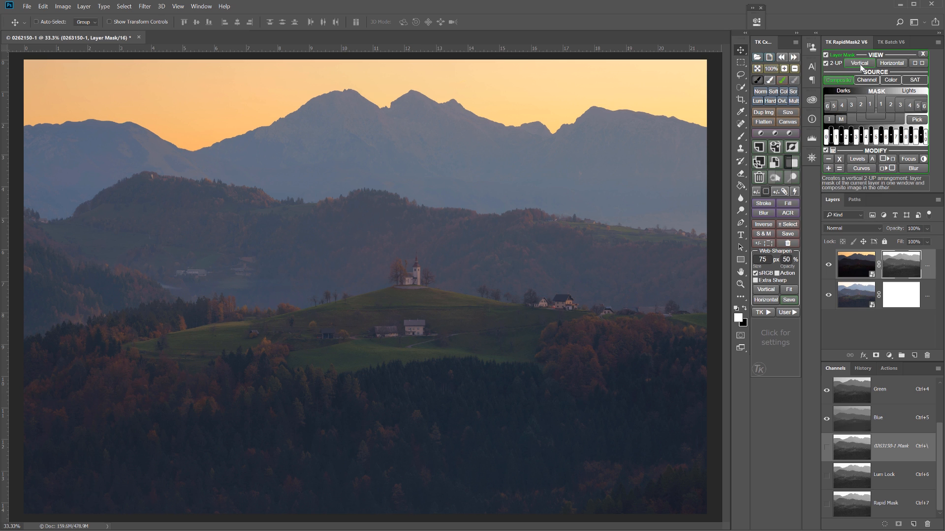
- Show the grayscale layer mask and colour composite in two vertical side-by-side windows
left_click(859, 63)
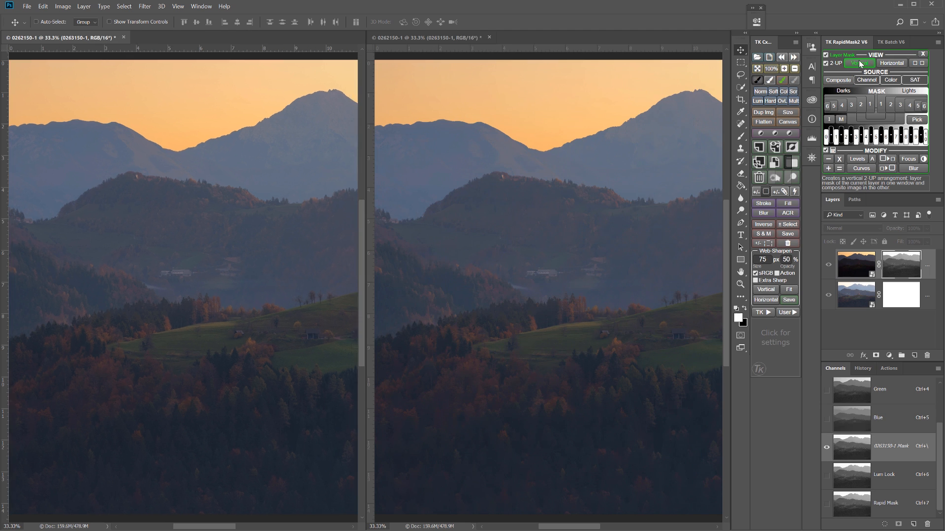
left_click(861, 63)
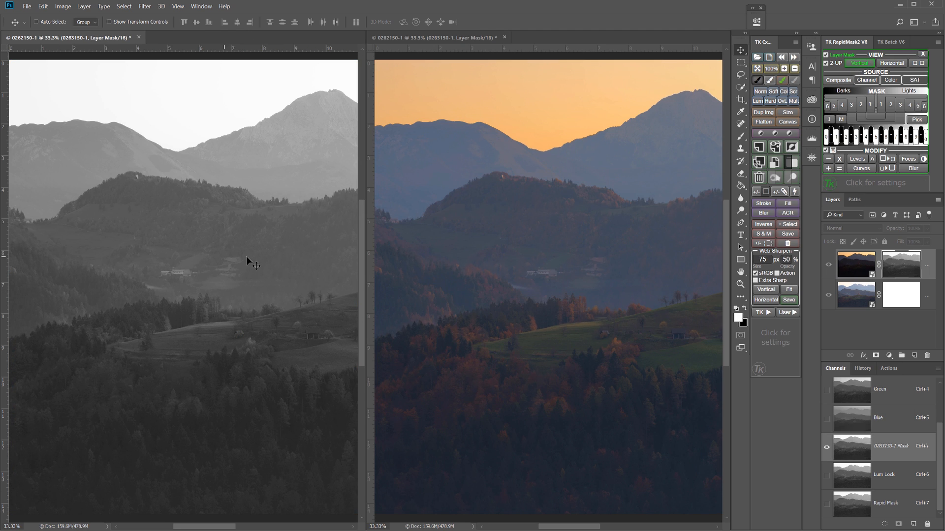
mouse_move(567, 325)
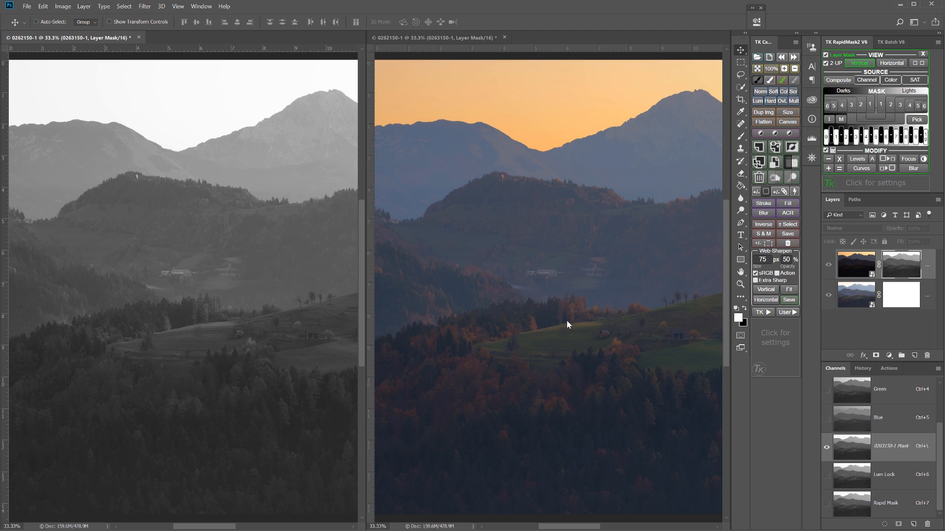
mouse_move(795, 69)
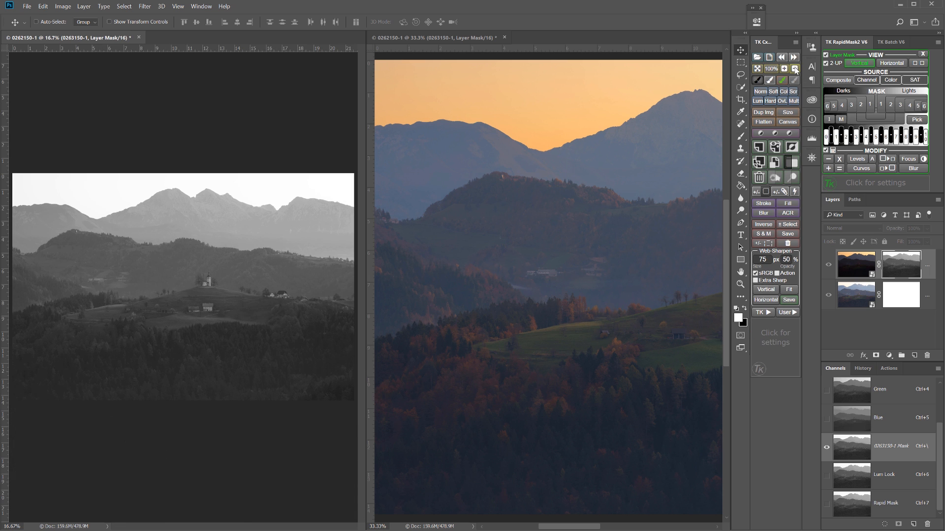
mouse_move(925, 63)
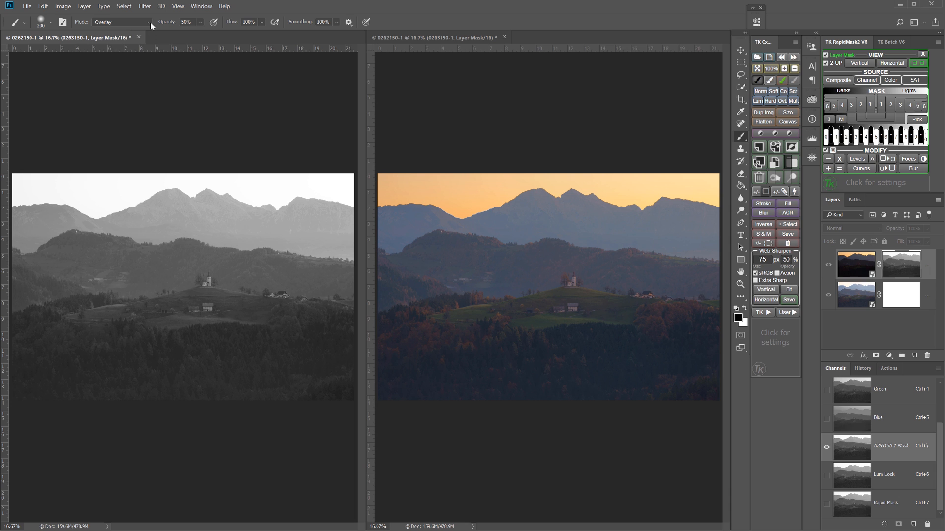
- With the brush in Overlay mode, paint the mask black over the forest and left hills
left_click(121, 22)
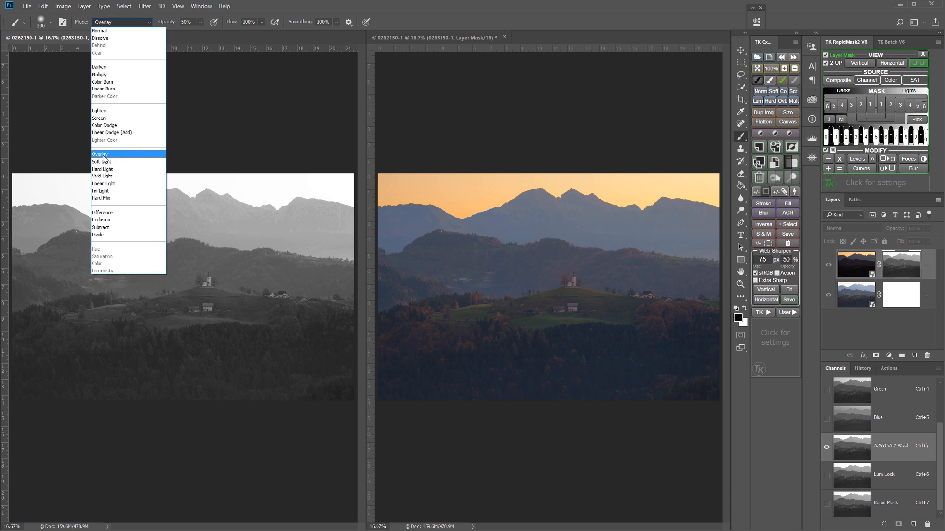
left_click(100, 153)
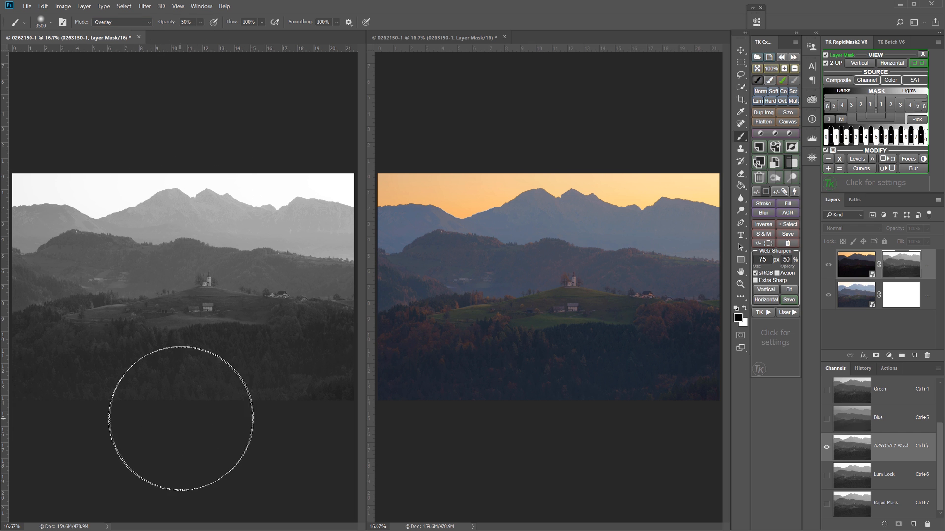
mouse_move(39, 368)
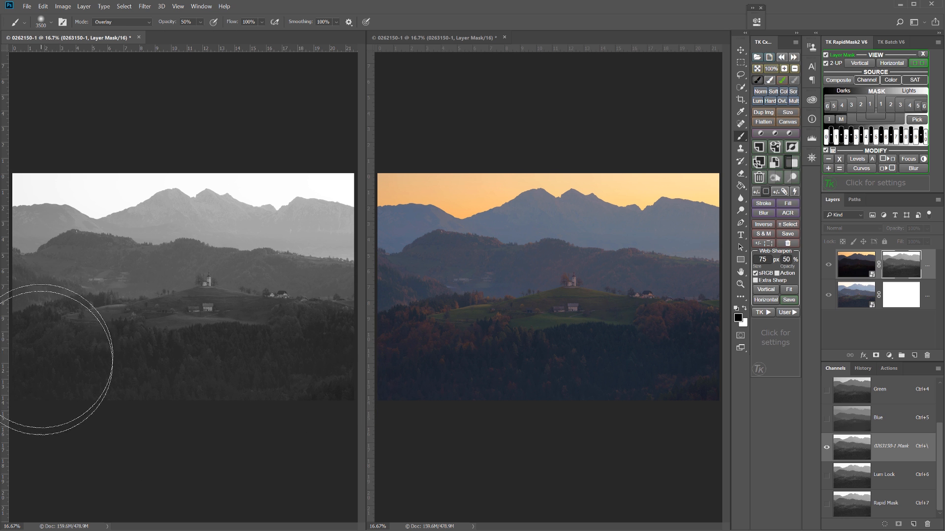
mouse_move(459, 419)
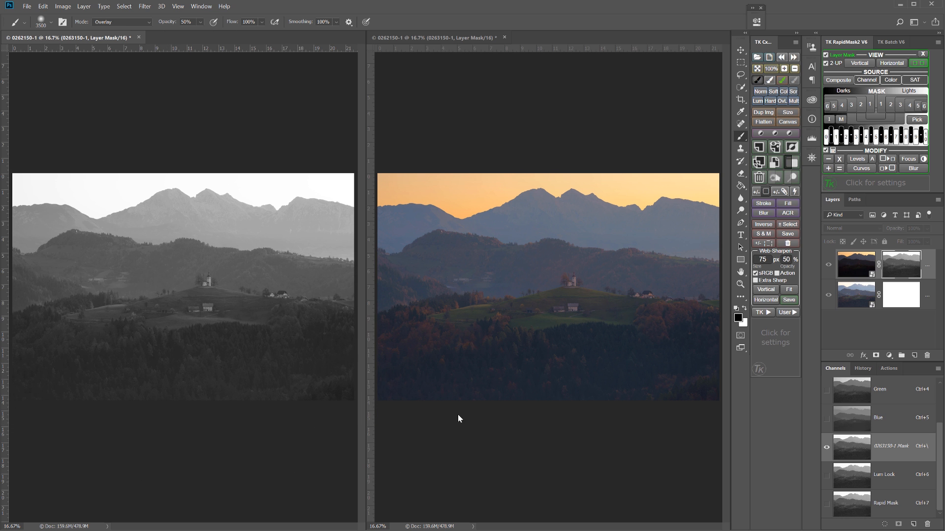
mouse_move(317, 315)
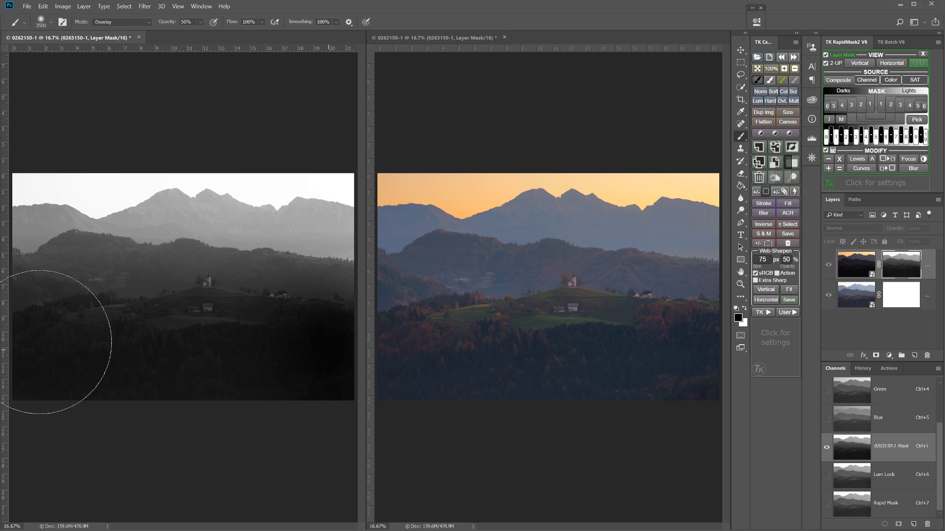
left_click_drag(58, 341, 319, 353)
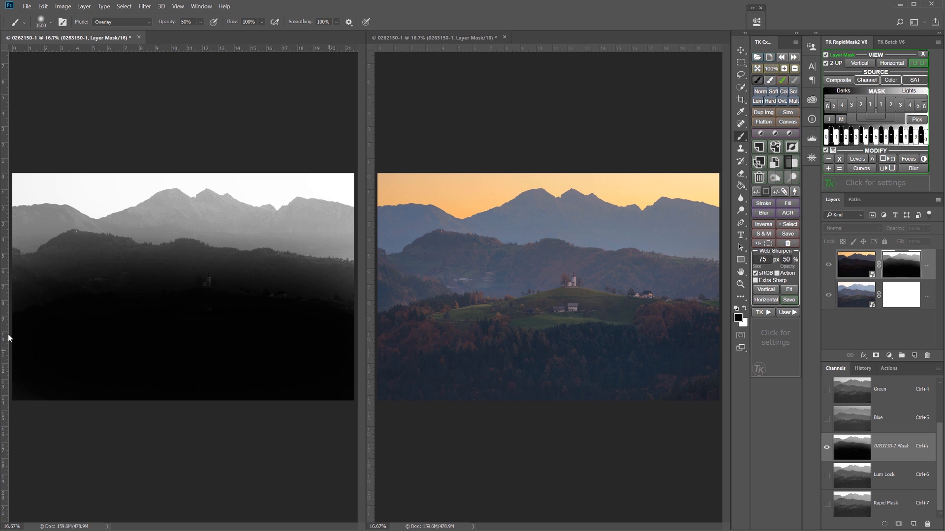
mouse_move(323, 354)
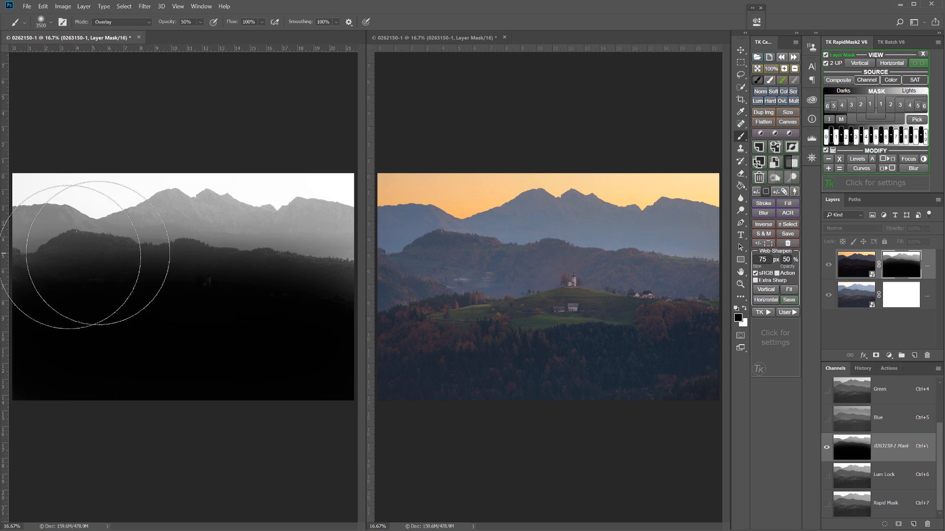
left_click_drag(90, 253, 65, 349)
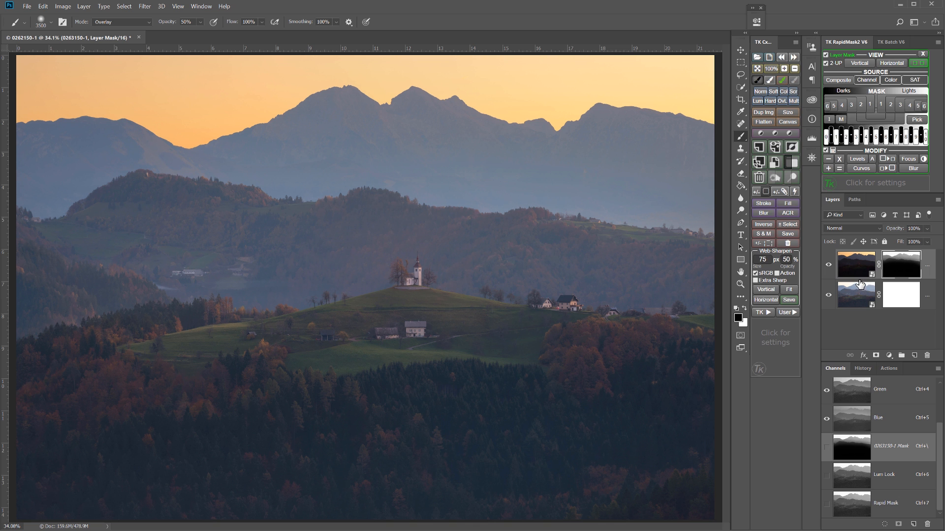
mouse_move(858, 299)
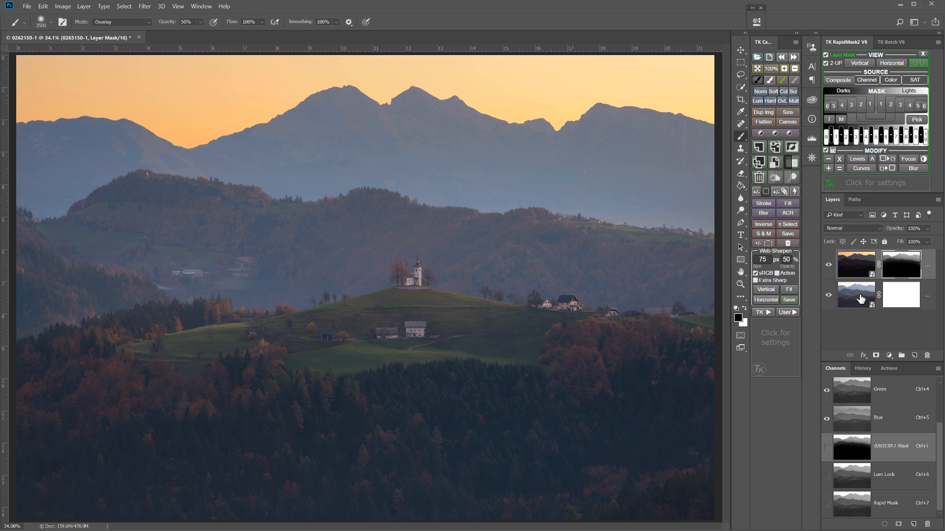
mouse_move(860, 297)
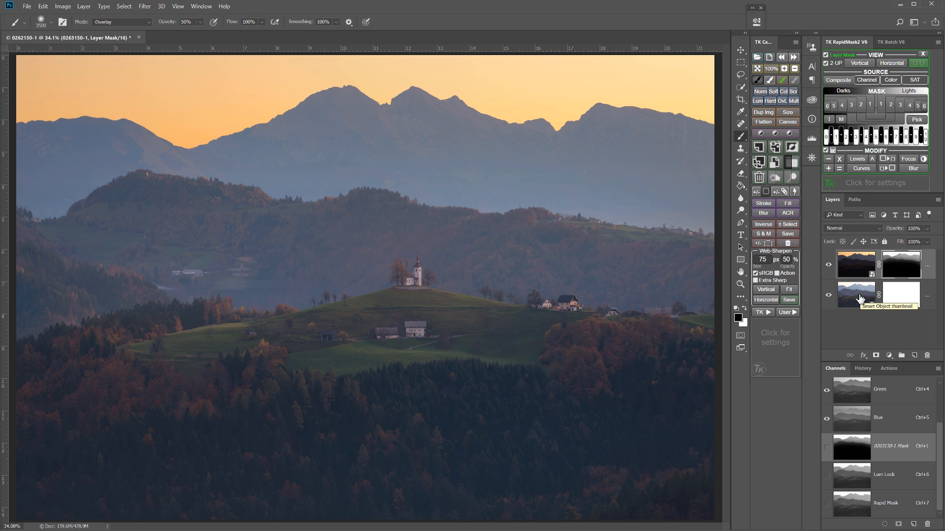
- In Camera Raw for the bottom exposure, pull highlights down to recover sky detail and apply
double_click(855, 294)
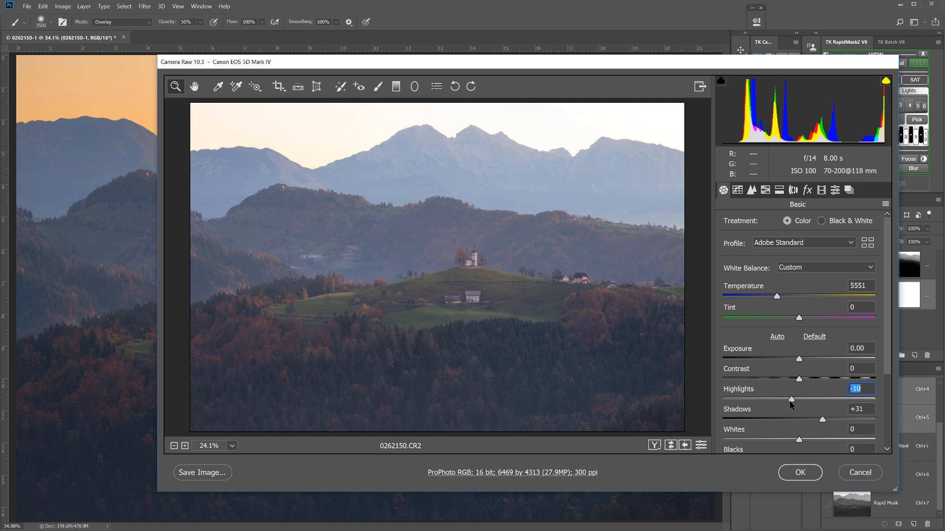
left_click_drag(789, 399, 756, 399)
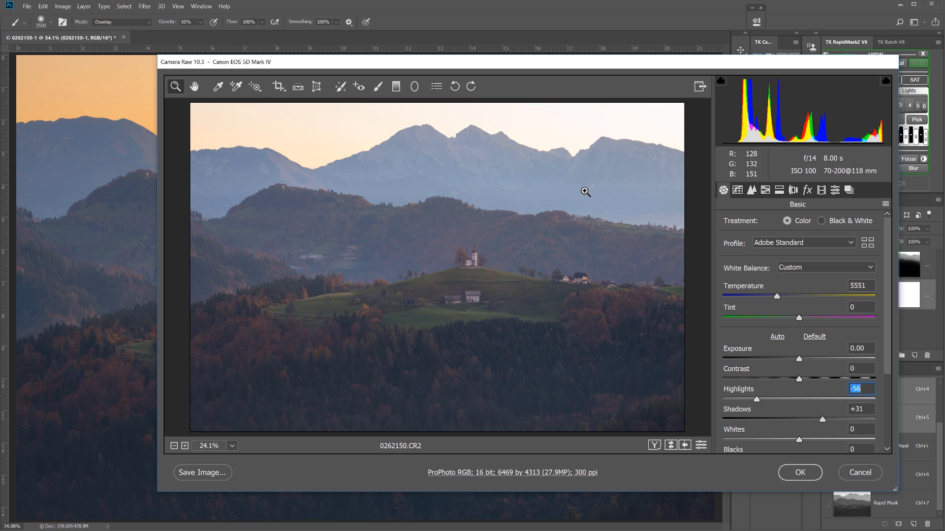
left_click_drag(756, 399, 776, 399)
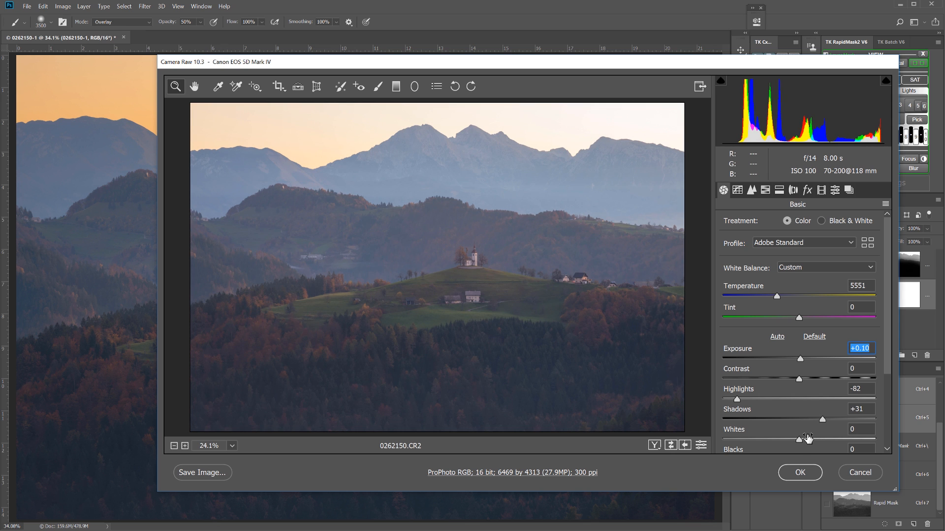
mouse_move(800, 383)
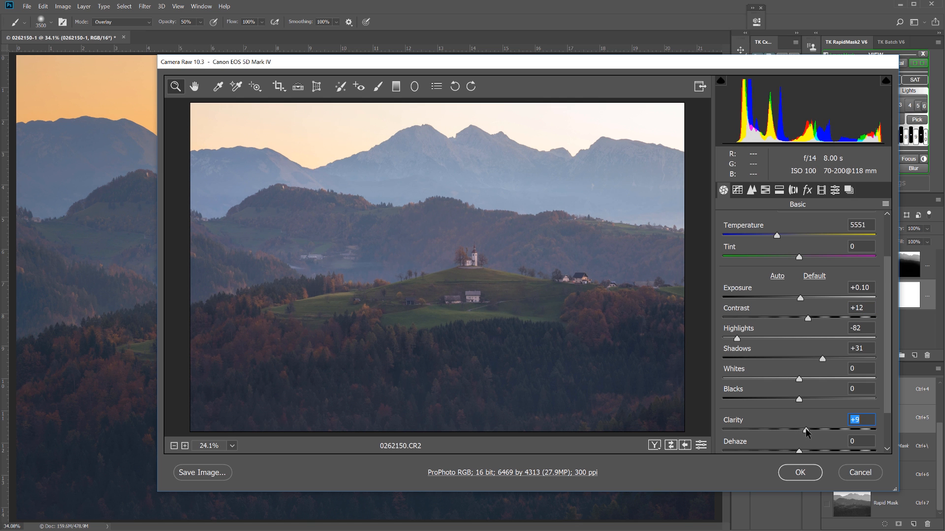
left_click(800, 473)
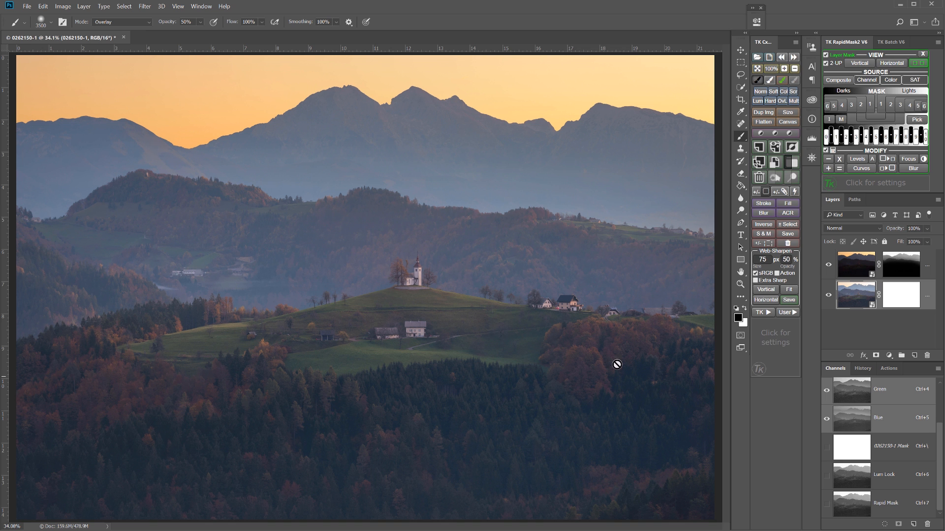
mouse_move(572, 411)
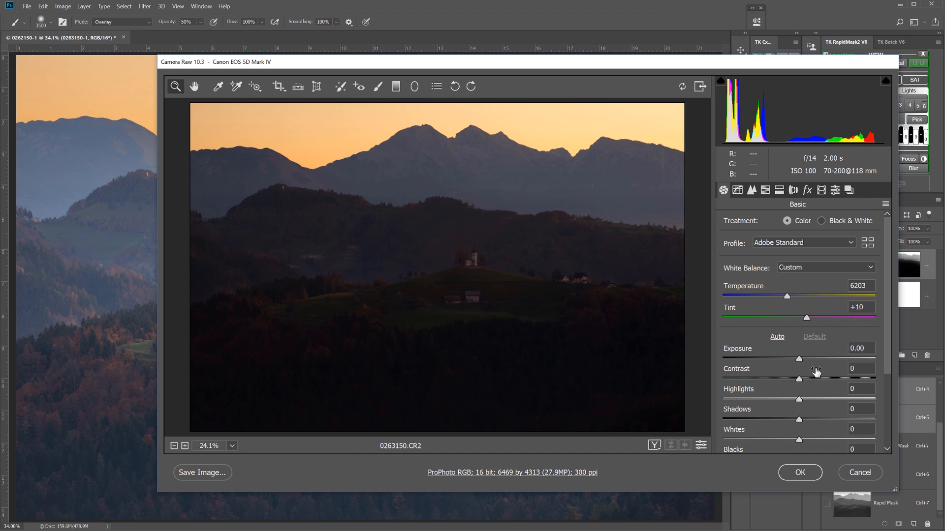
mouse_move(801, 411)
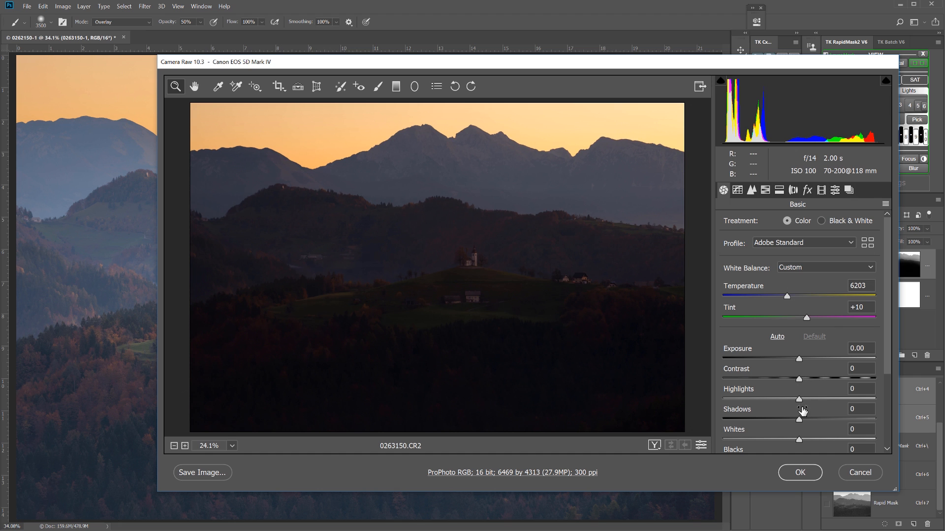
- Lift the darker exposure's shadows to +70 in Camera Raw and apply back to the composite
left_click_drag(814, 358, 798, 358)
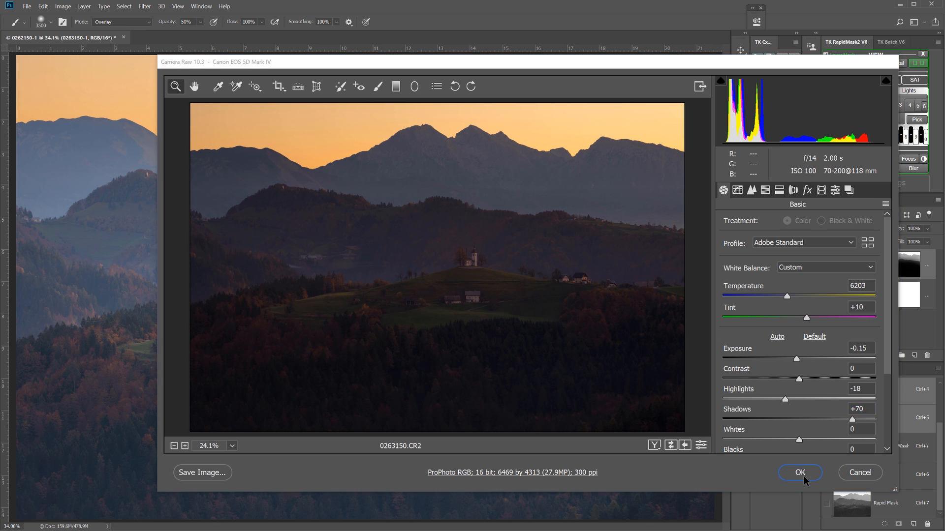
left_click(799, 473)
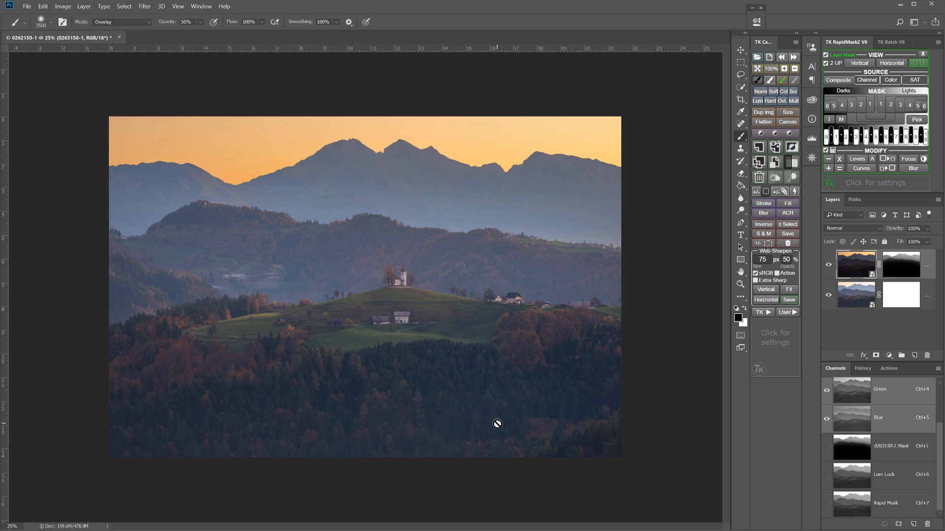
left_click(901, 265)
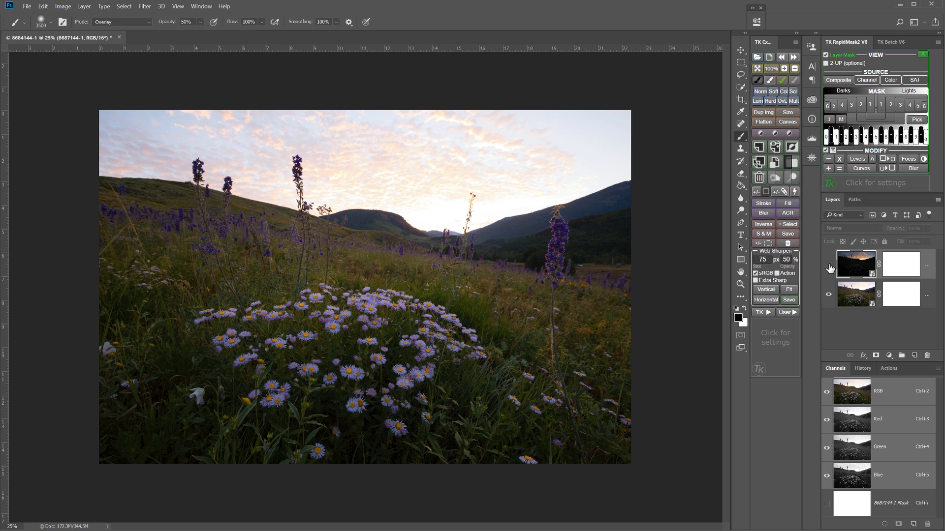
mouse_move(827, 265)
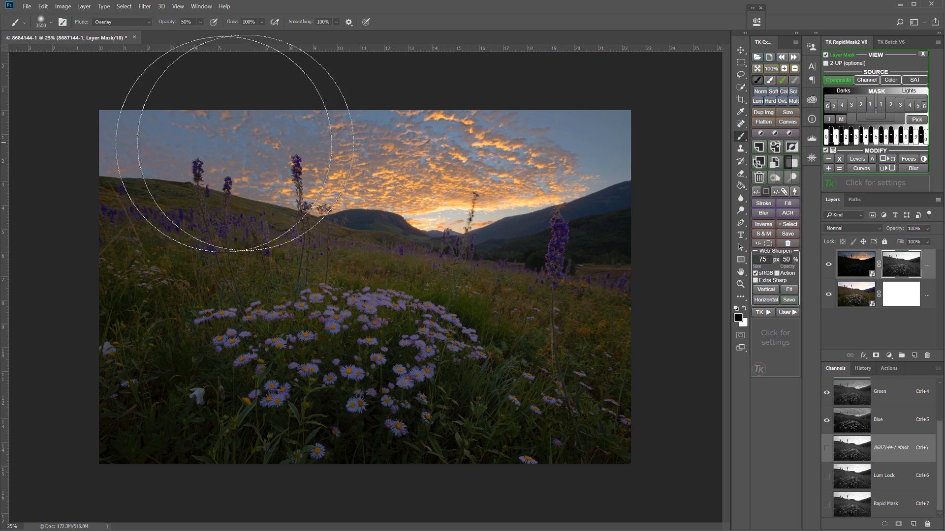
mouse_move(567, 364)
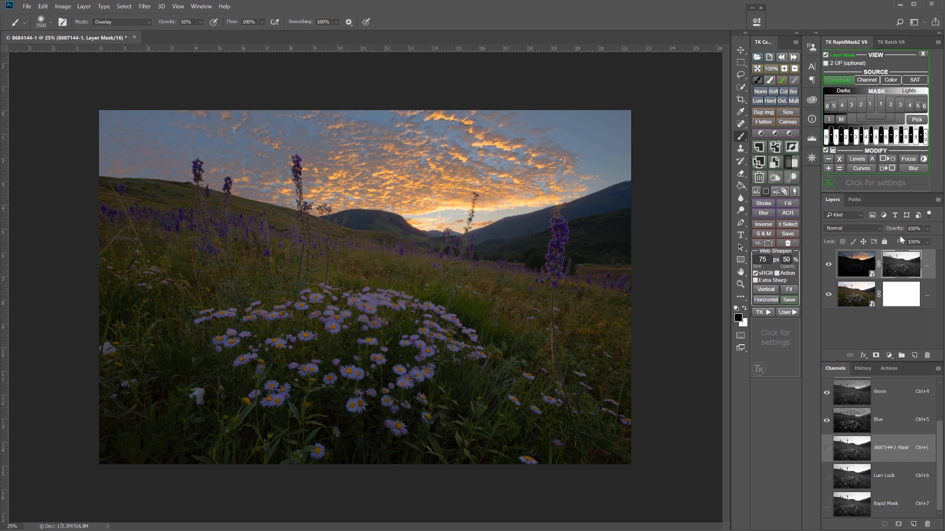
mouse_move(887, 169)
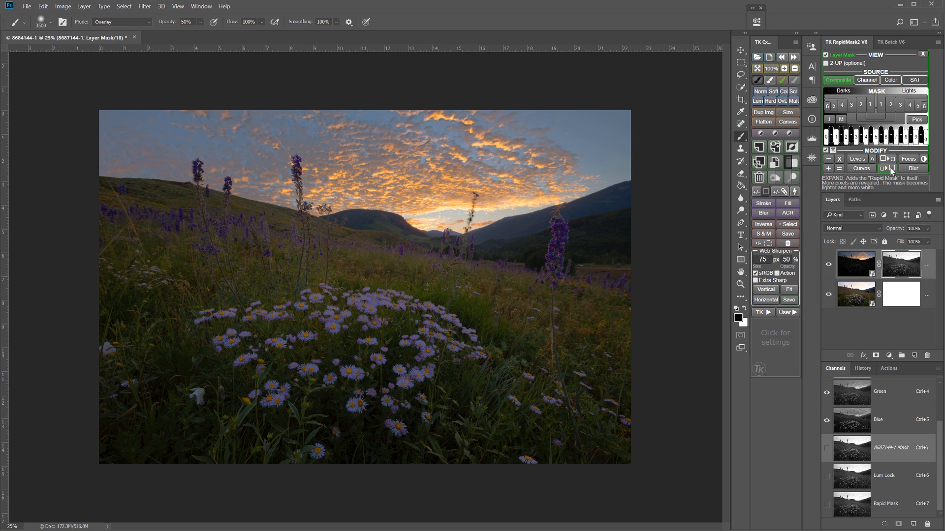
mouse_move(883, 167)
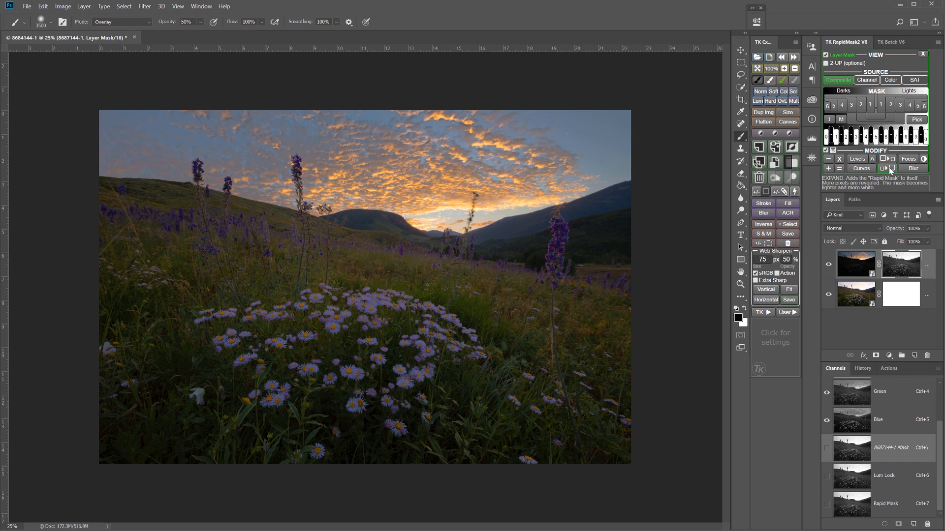
- Expand the sunset layer's luminosity mask to reveal more orange clouds, then retarget the mask
left_click(888, 168)
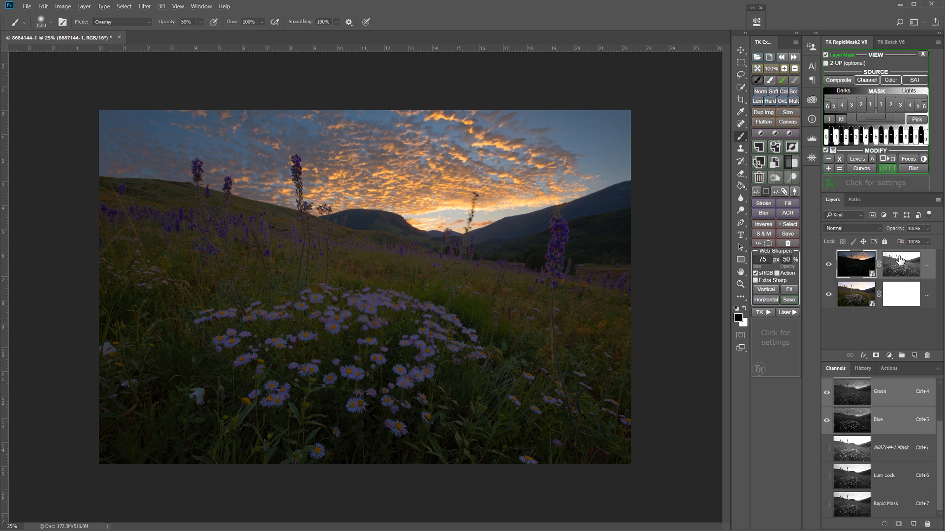
left_click(900, 264)
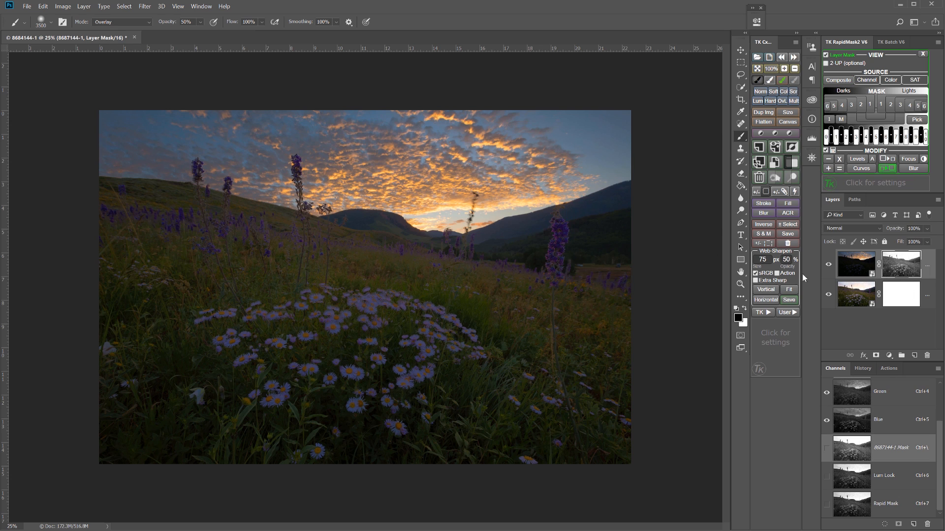
mouse_move(549, 317)
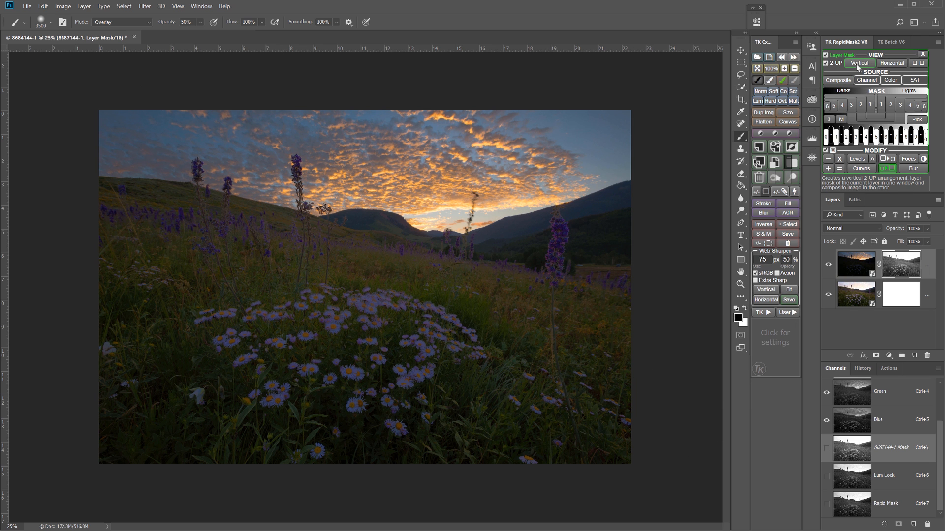
- View mask beside composite, fit both, and paint the mask black over the foreground meadow
left_click(859, 63)
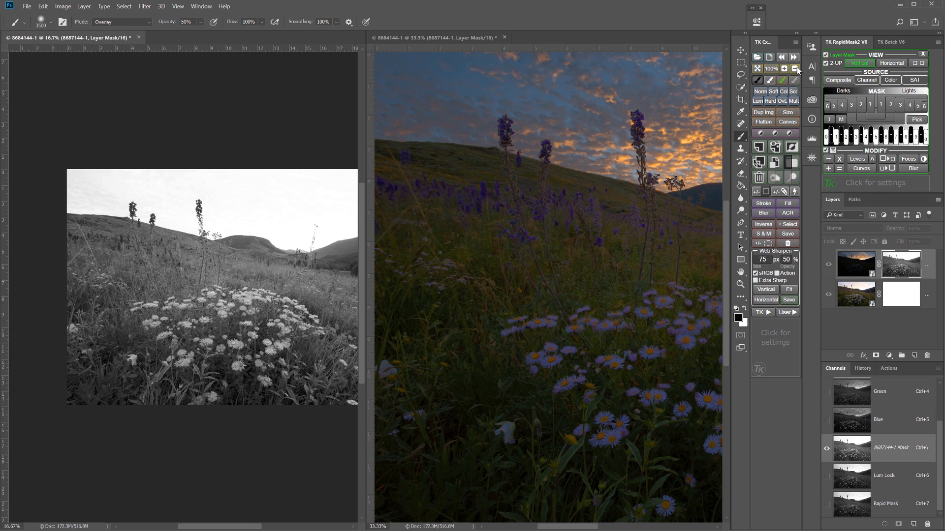
left_click(915, 63)
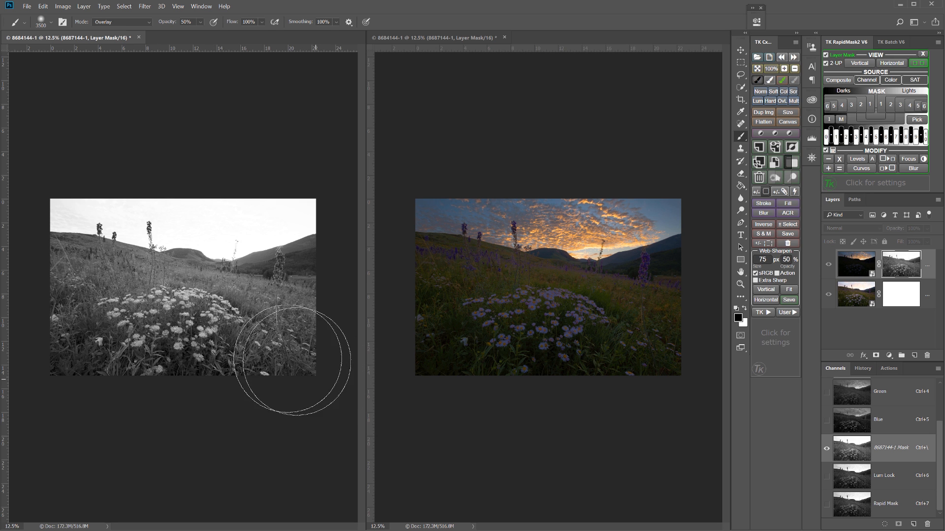
mouse_move(124, 312)
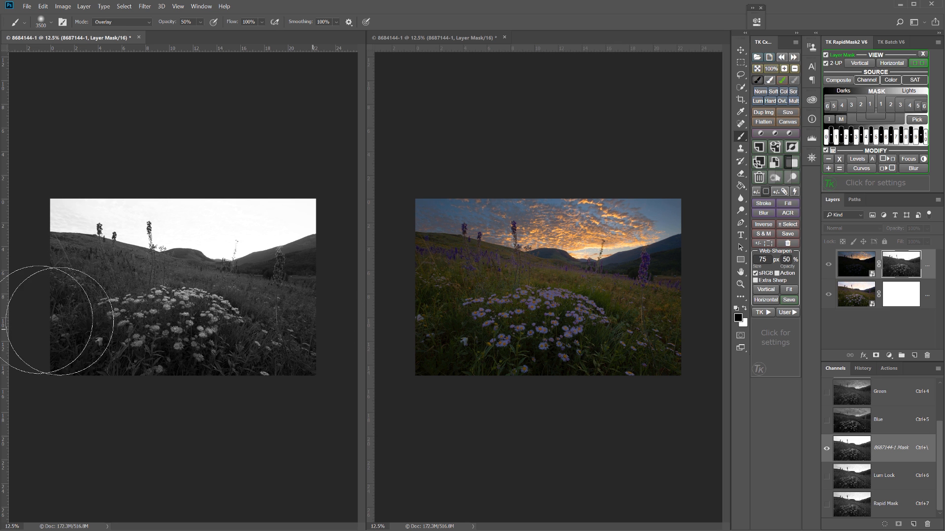
left_click_drag(49, 313, 139, 313)
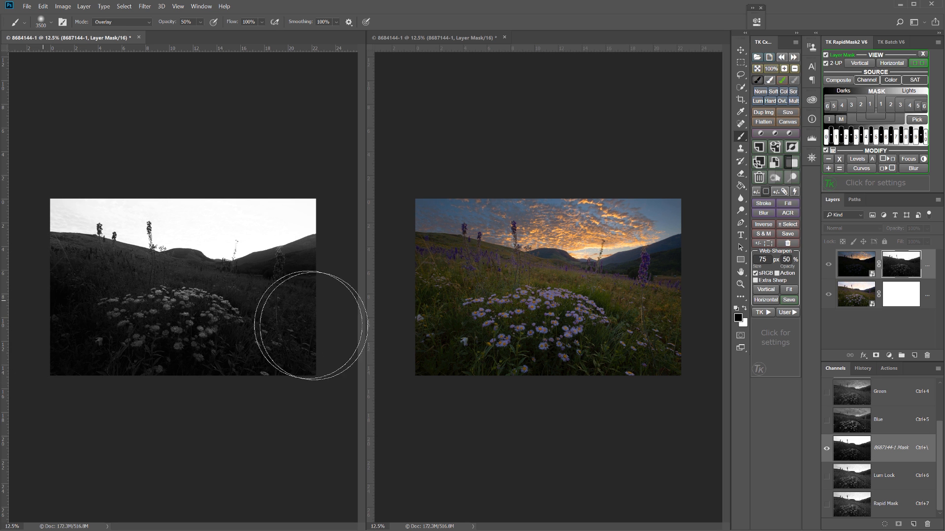
left_click_drag(329, 326, 90, 295)
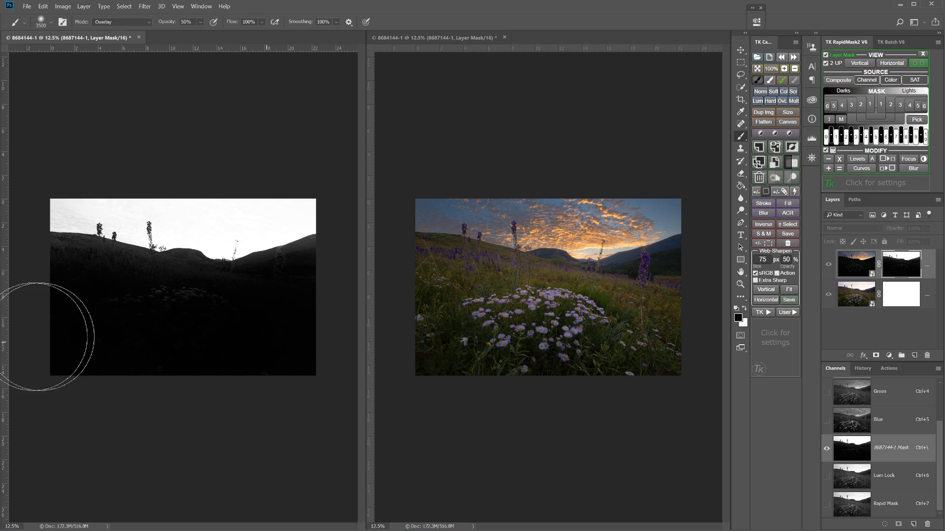
mouse_move(200, 384)
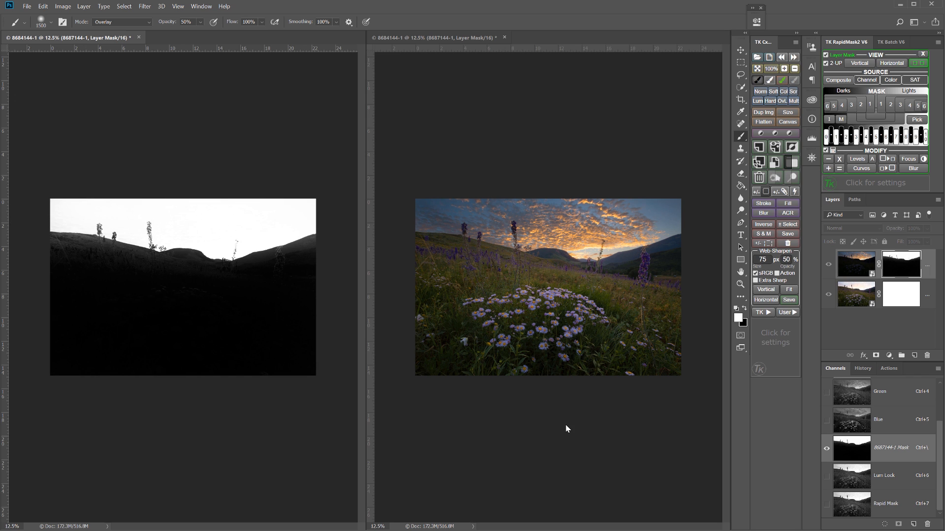
mouse_move(789, 299)
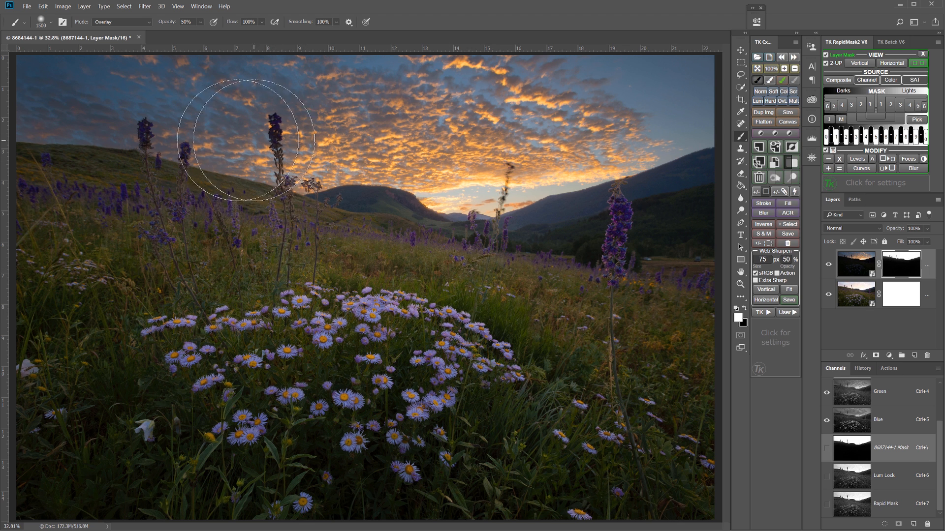
mouse_move(529, 316)
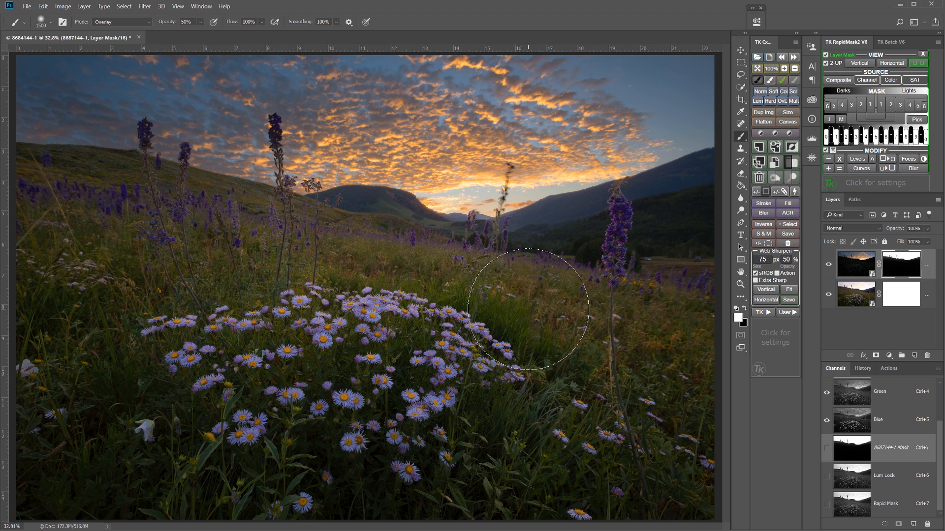
mouse_move(674, 365)
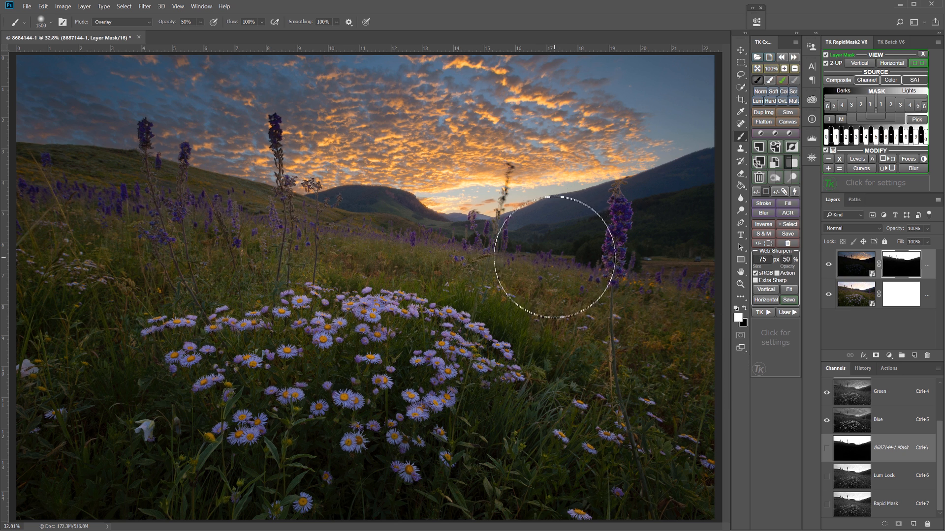
mouse_move(584, 338)
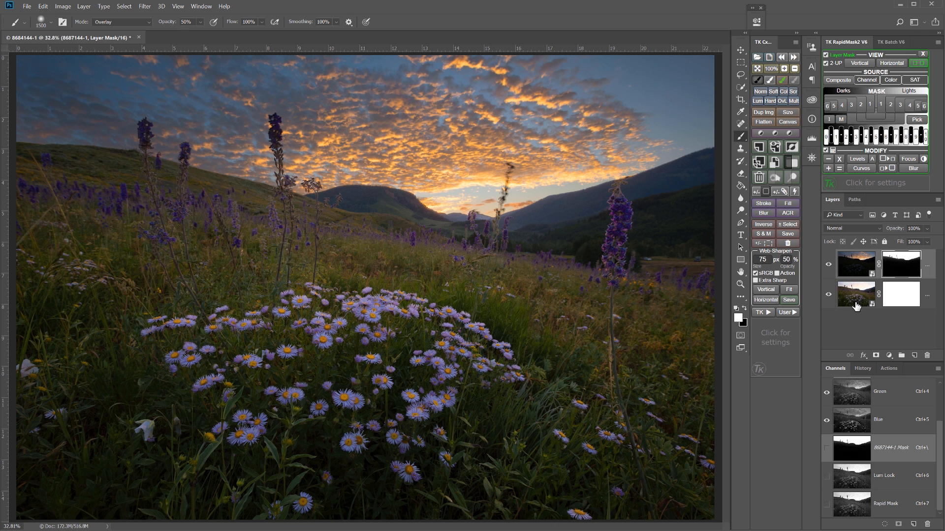
mouse_move(854, 292)
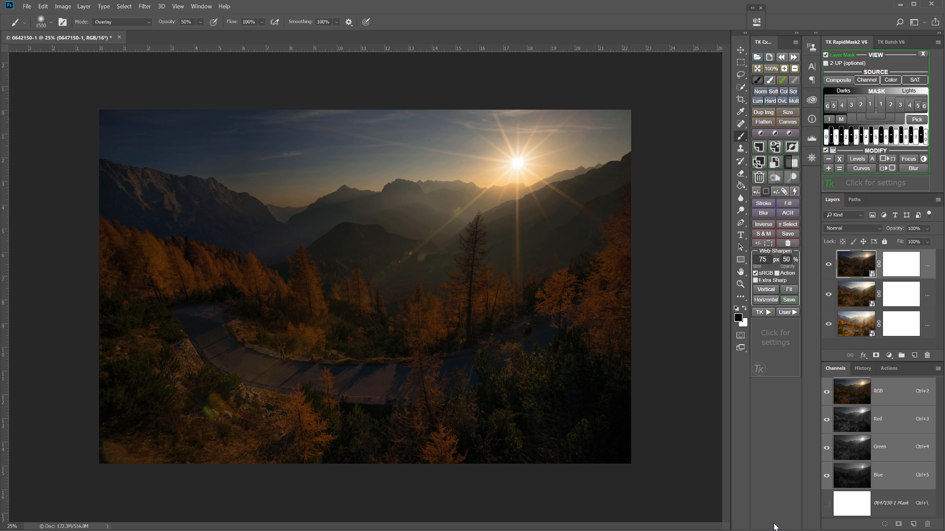
mouse_move(601, 142)
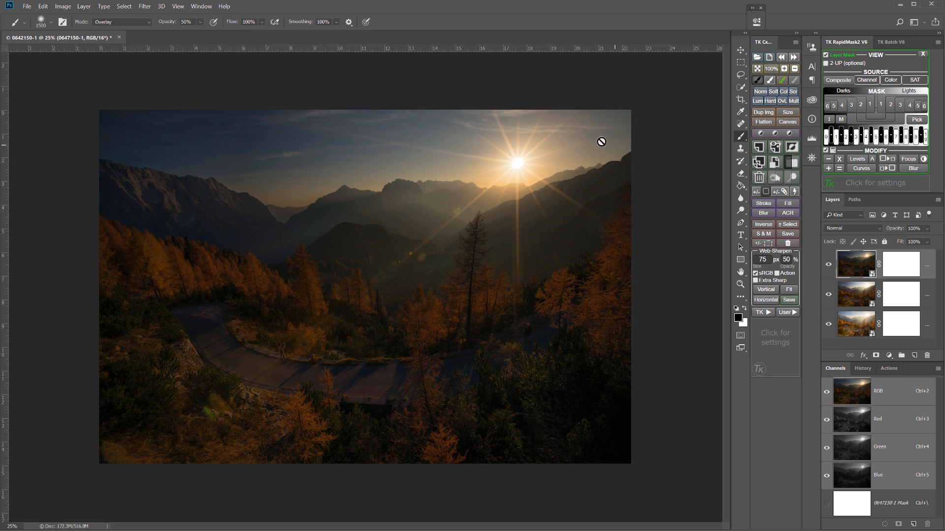
mouse_move(294, 426)
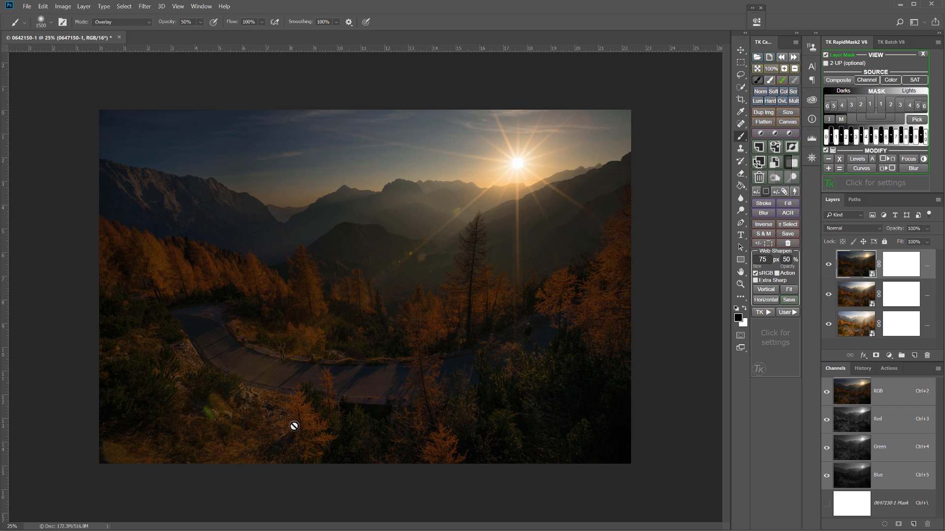
mouse_move(526, 353)
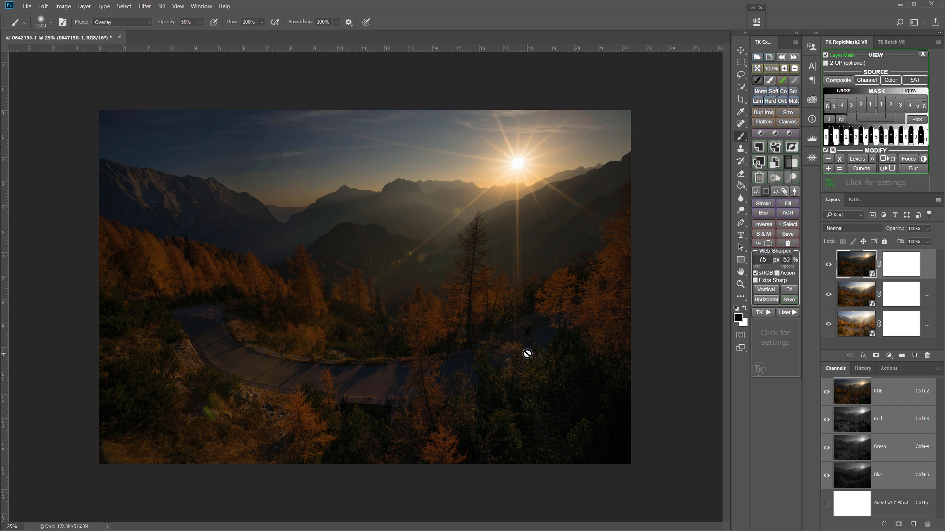
mouse_move(513, 172)
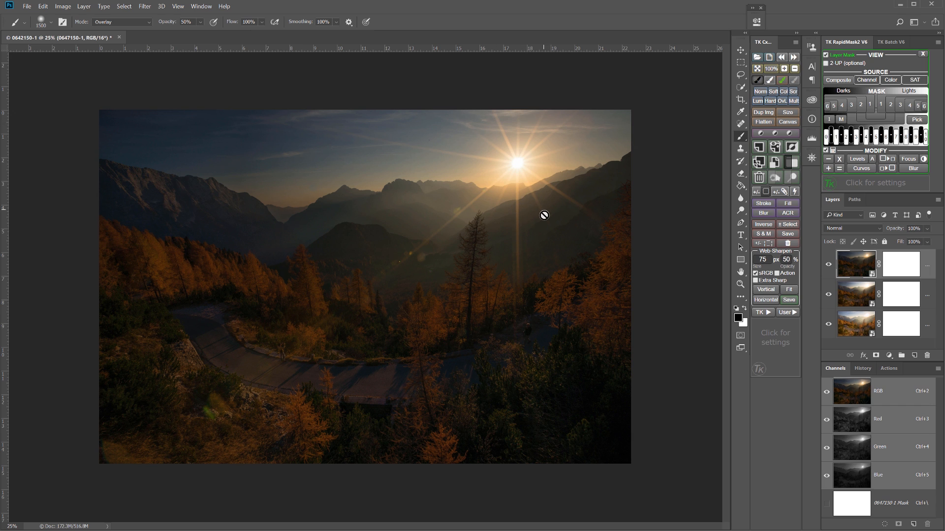
mouse_move(858, 297)
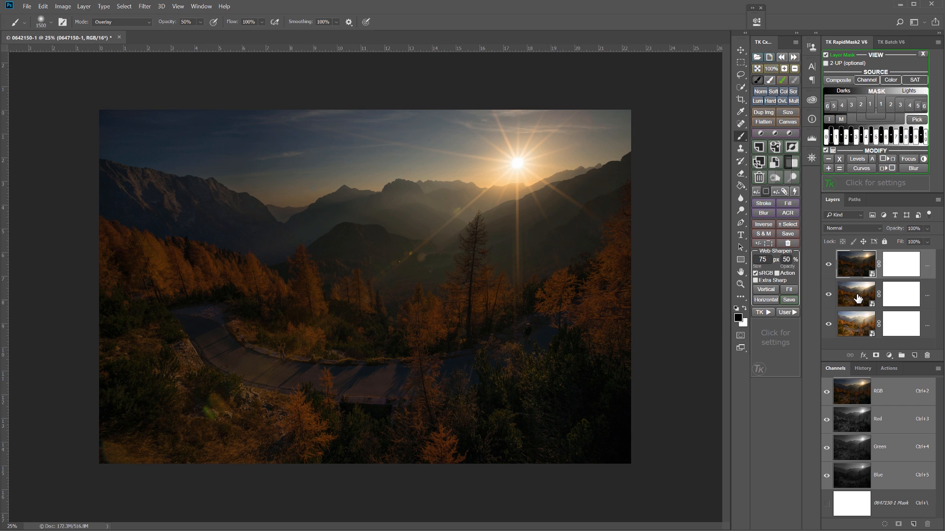
mouse_move(858, 297)
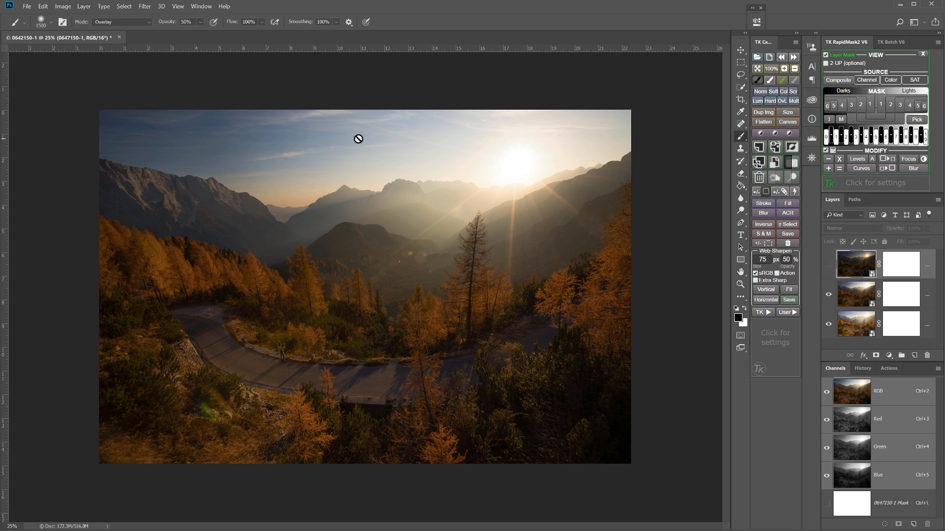
mouse_move(542, 175)
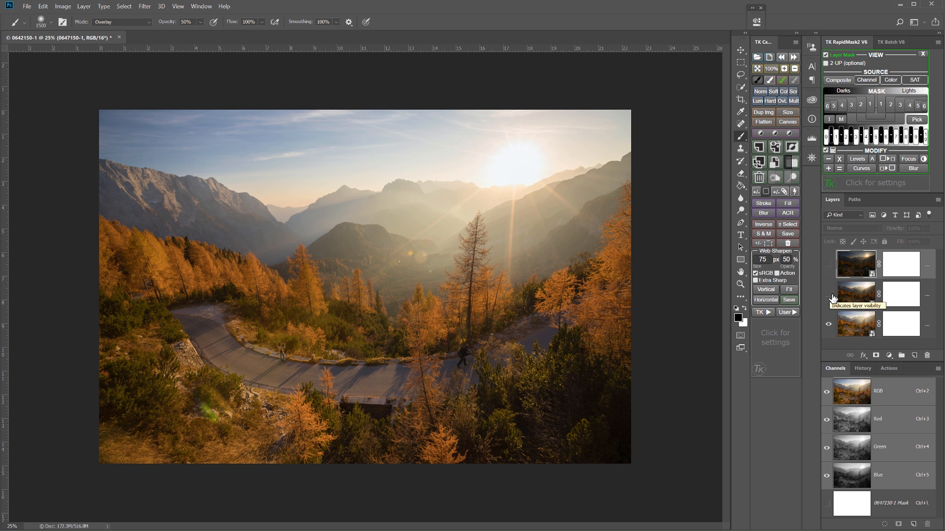
mouse_move(855, 263)
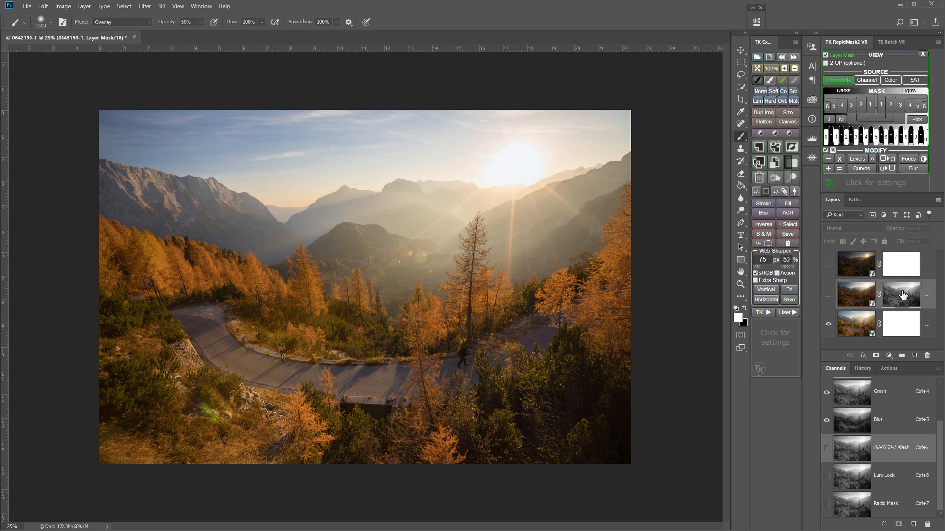
- Target the middle autumn-road exposure and set RapidMask tools to act on its layer mask
left_click(829, 296)
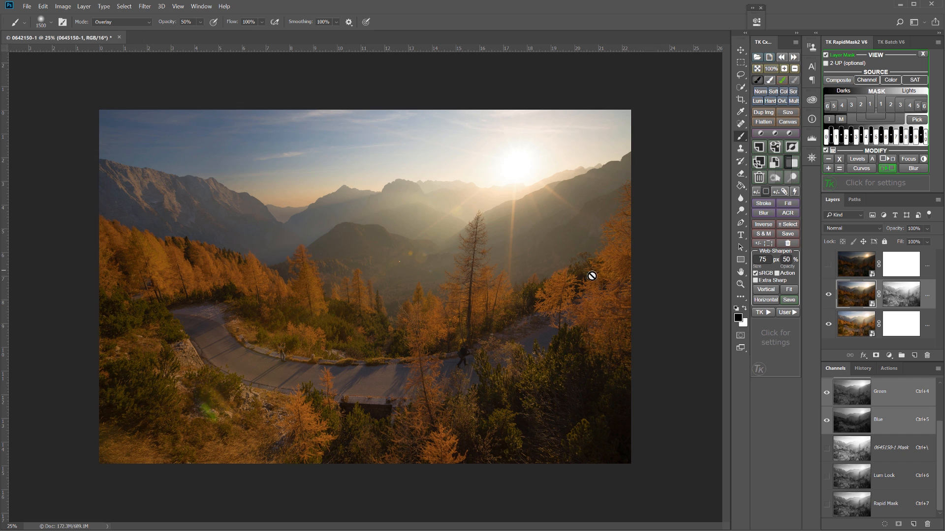
mouse_move(550, 132)
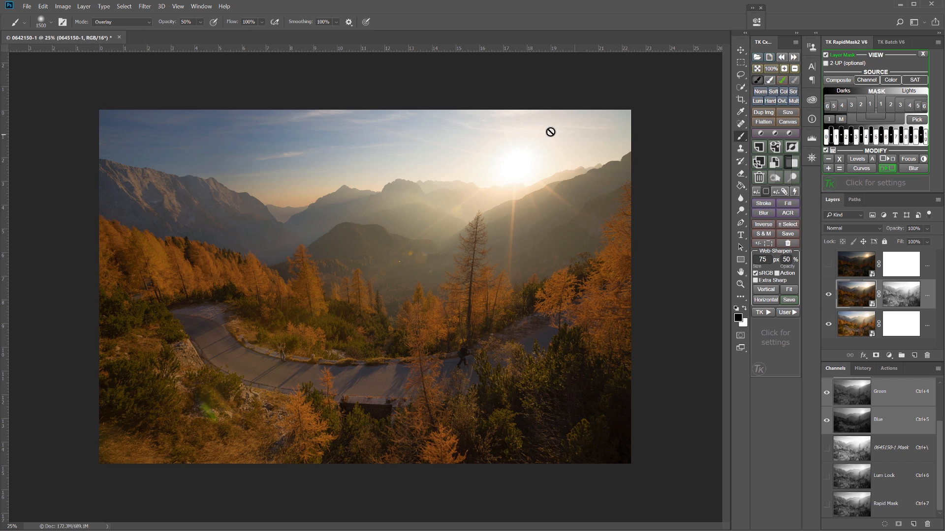
mouse_move(896, 295)
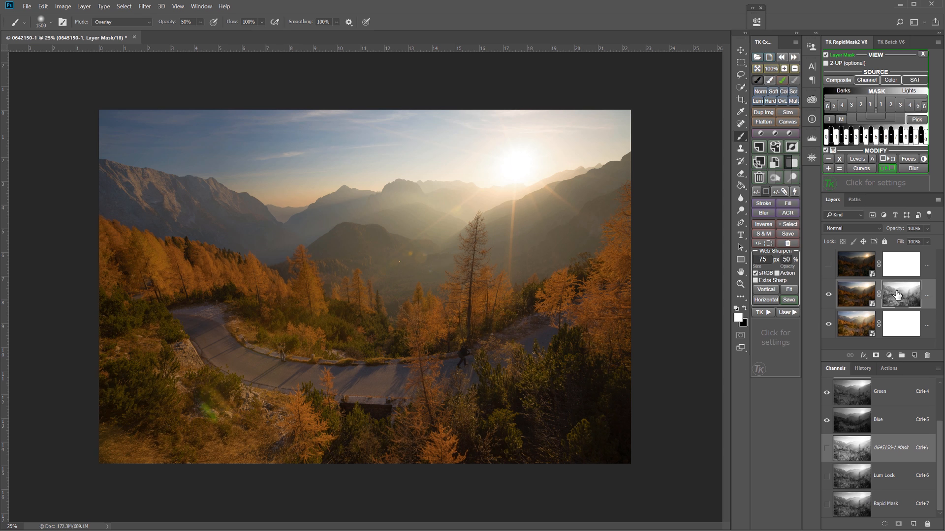
left_click(888, 168)
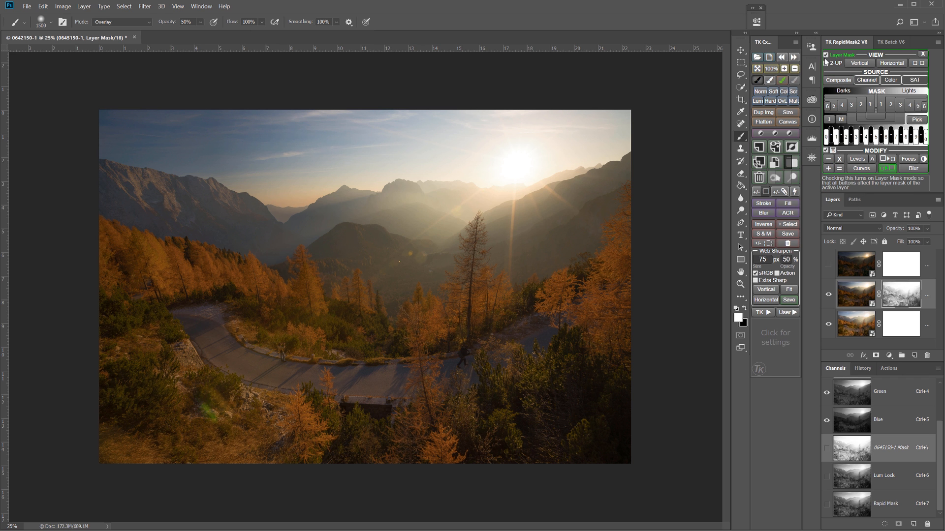
- Arrange mask and composite in a 2 UP view and set the brush mode to Normal for painting black
left_click(860, 63)
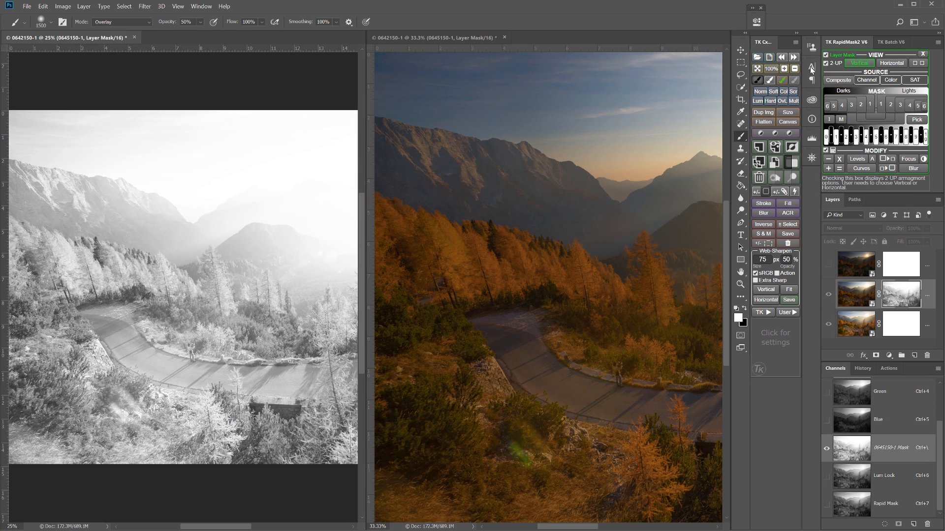
left_click(890, 80)
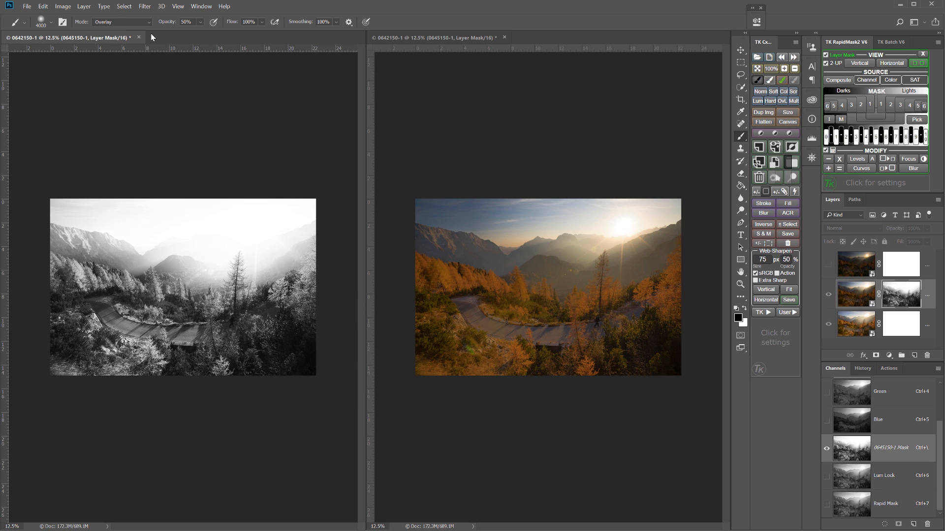
mouse_move(126, 22)
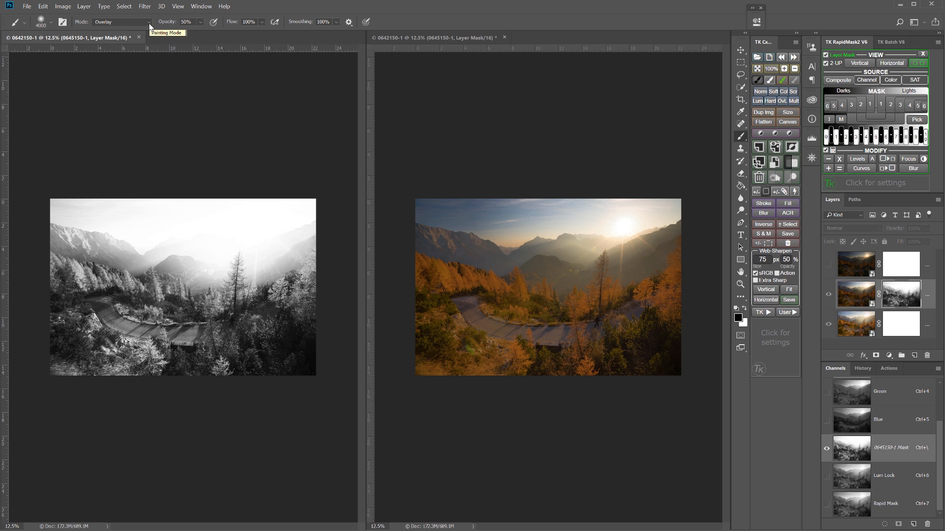
left_click(121, 24)
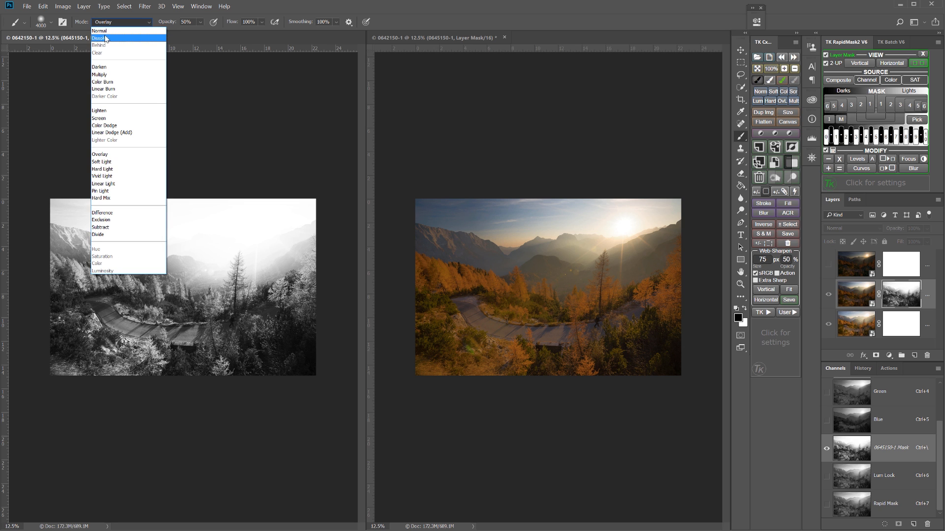
left_click(96, 27)
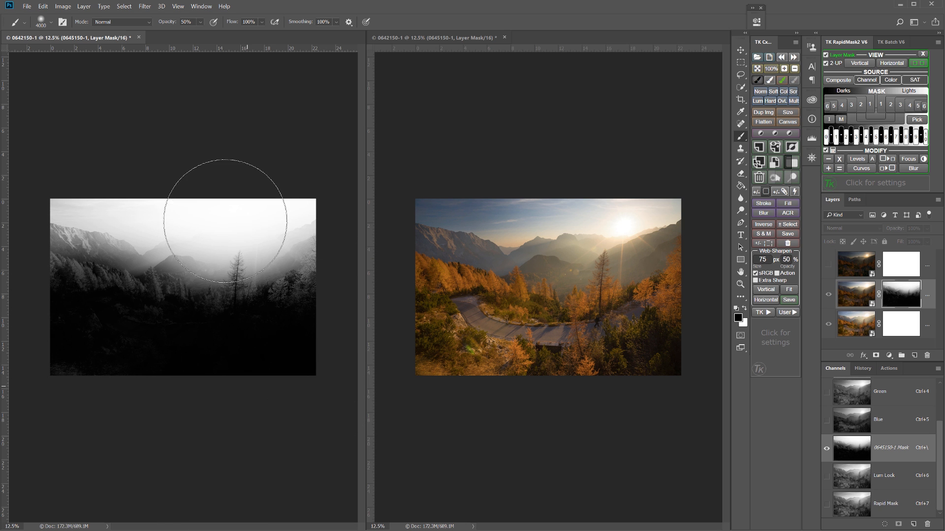
mouse_move(335, 476)
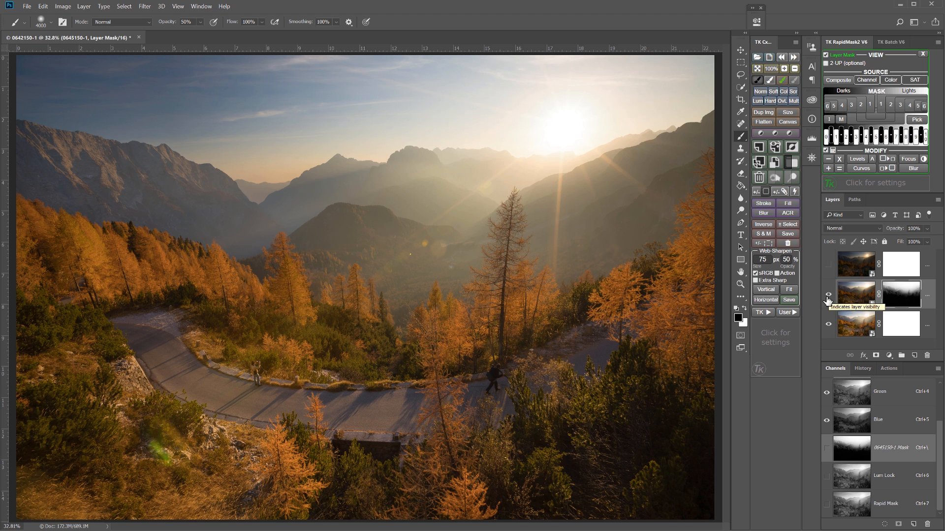
- Build a RapidMask2 luminosity mask on the top layer and contract it to reveal mainly the sunstar
left_click(829, 294)
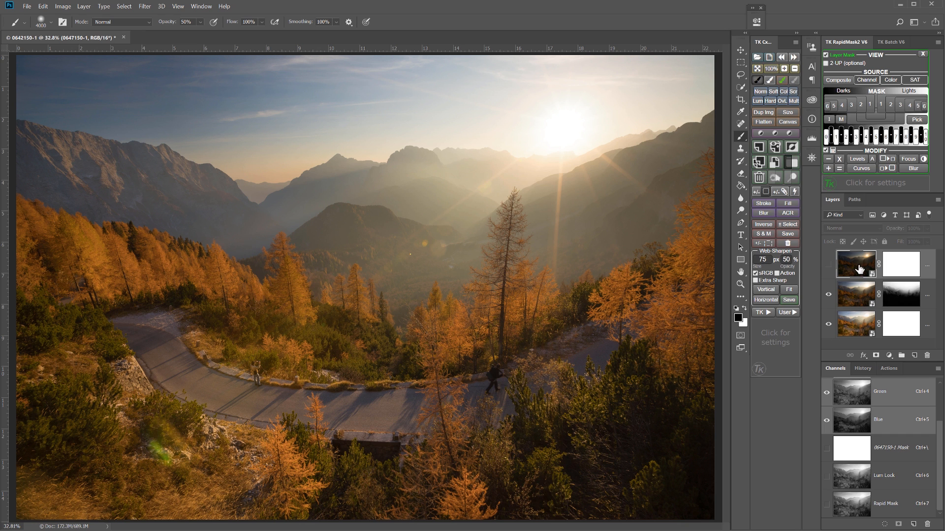
mouse_move(856, 267)
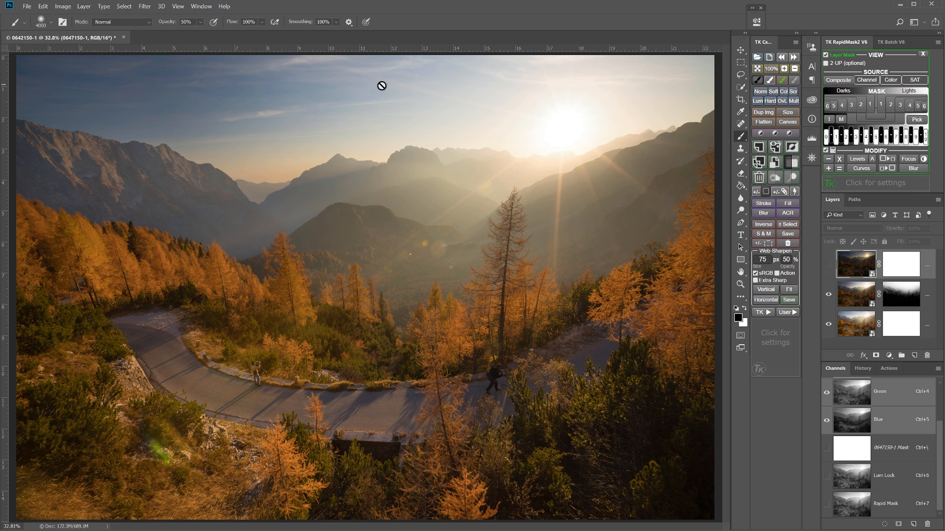
left_click(838, 80)
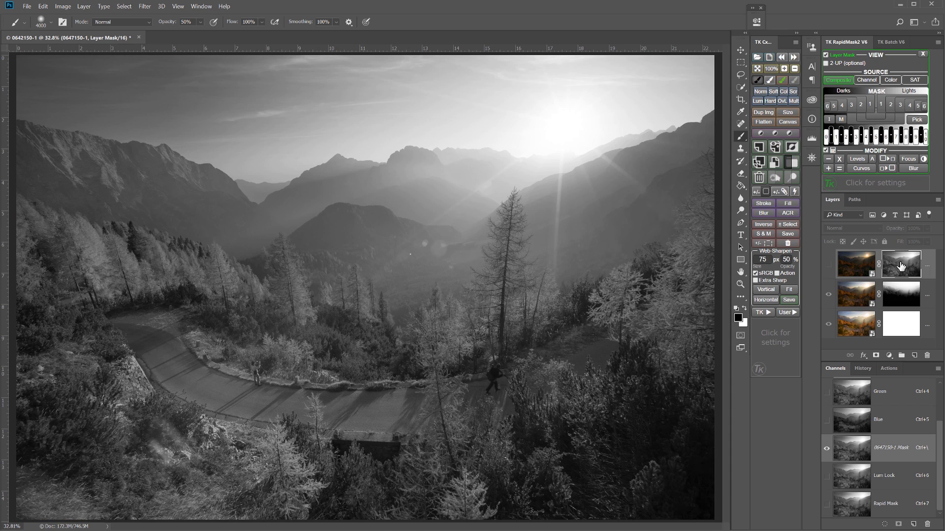
mouse_move(890, 169)
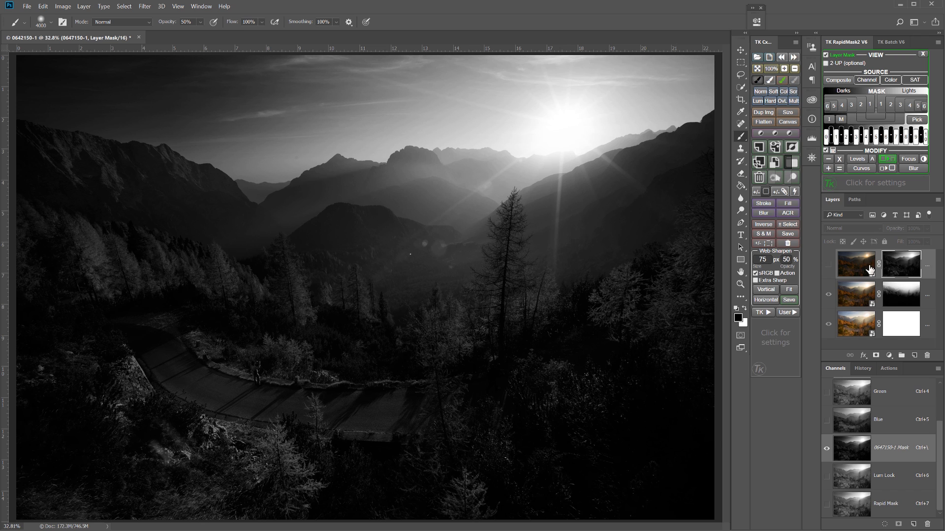
mouse_move(868, 268)
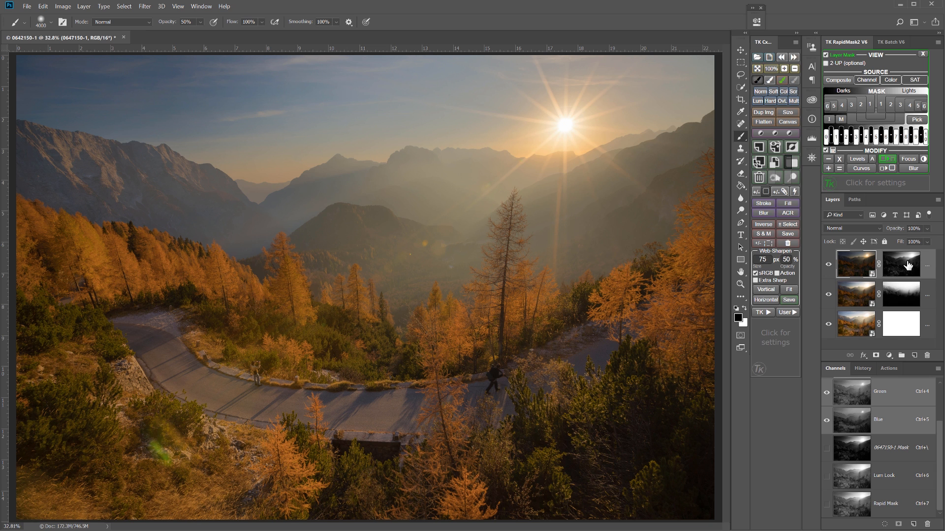
mouse_move(886, 160)
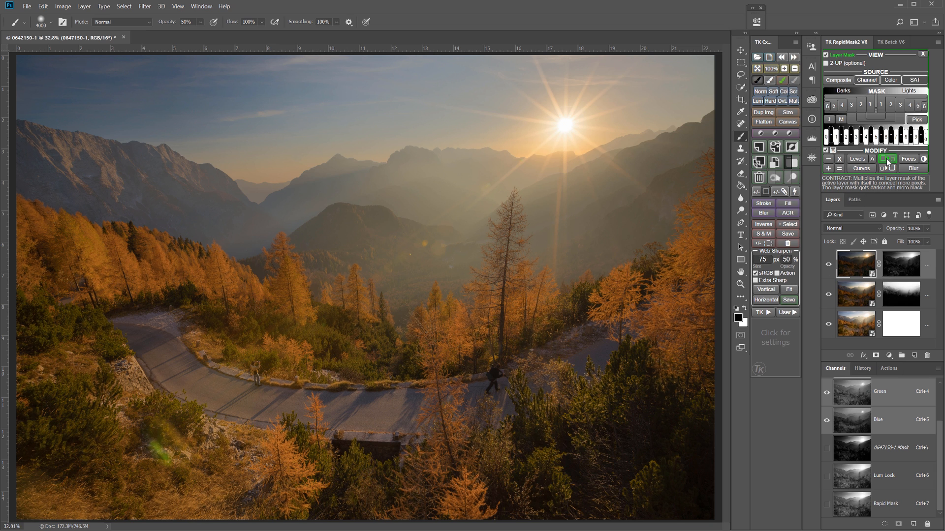
left_click(886, 160)
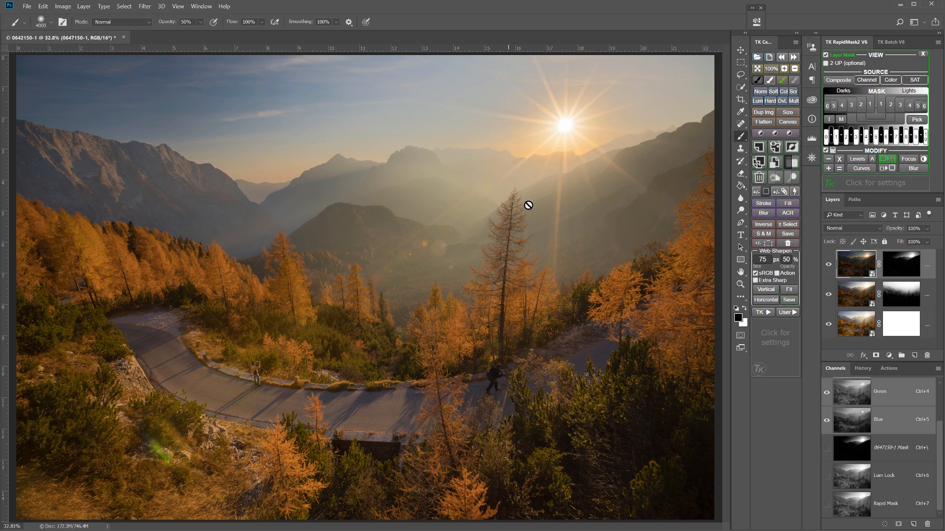
mouse_move(610, 187)
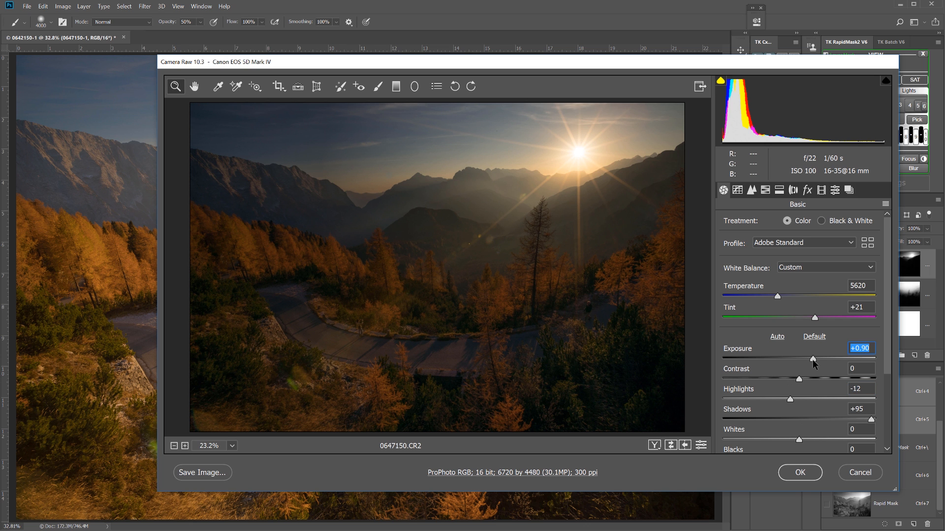
- Apply Camera Raw exposure +0.90 and shadows +95 to the sunstar smart object
left_click(800, 473)
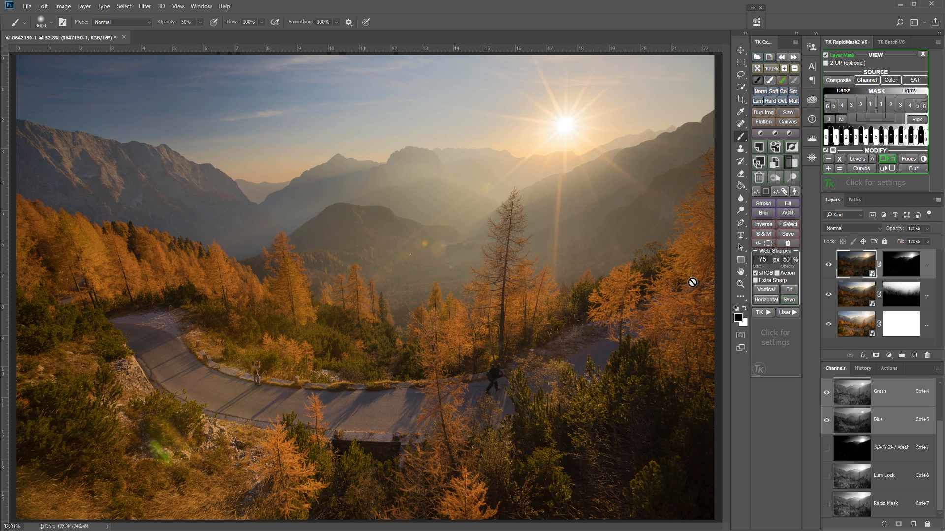
mouse_move(864, 263)
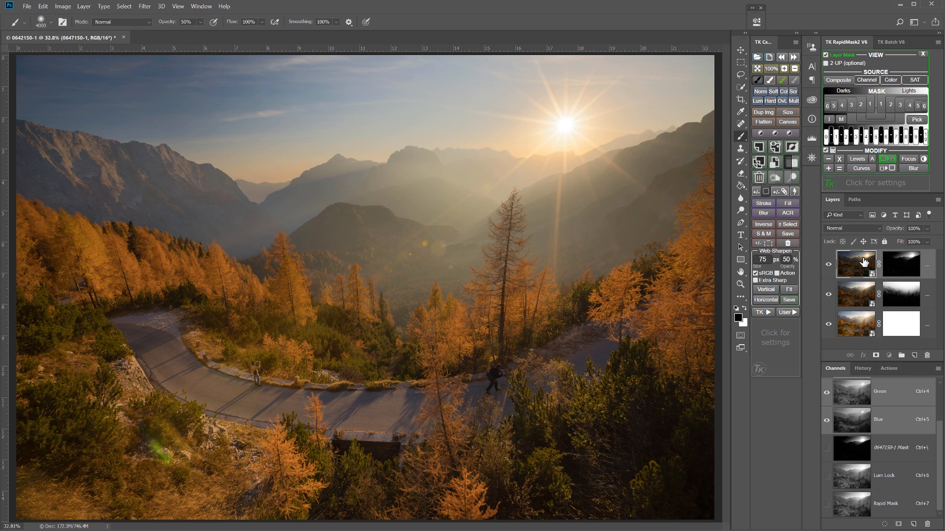
- Lower the middle exposure's Camera Raw Highlights to −10 and apply it
left_click(913, 228)
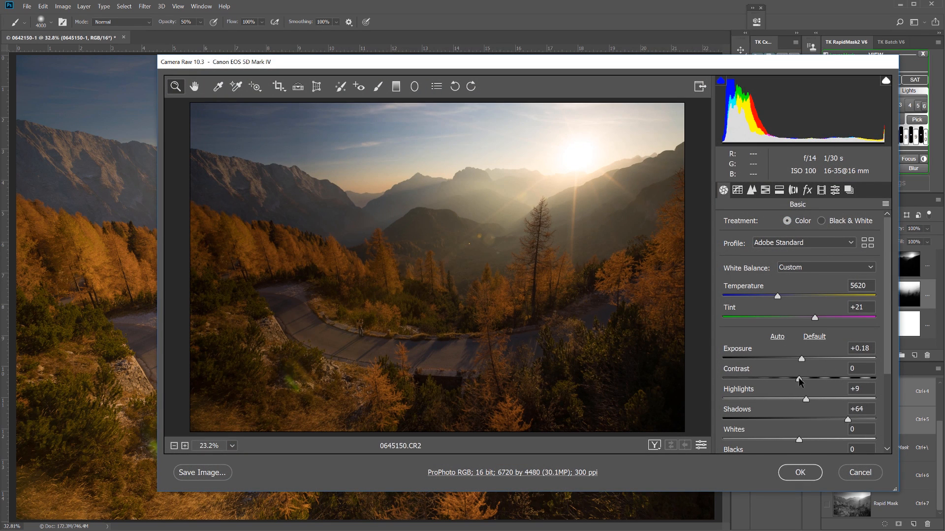
left_click_drag(801, 380, 777, 399)
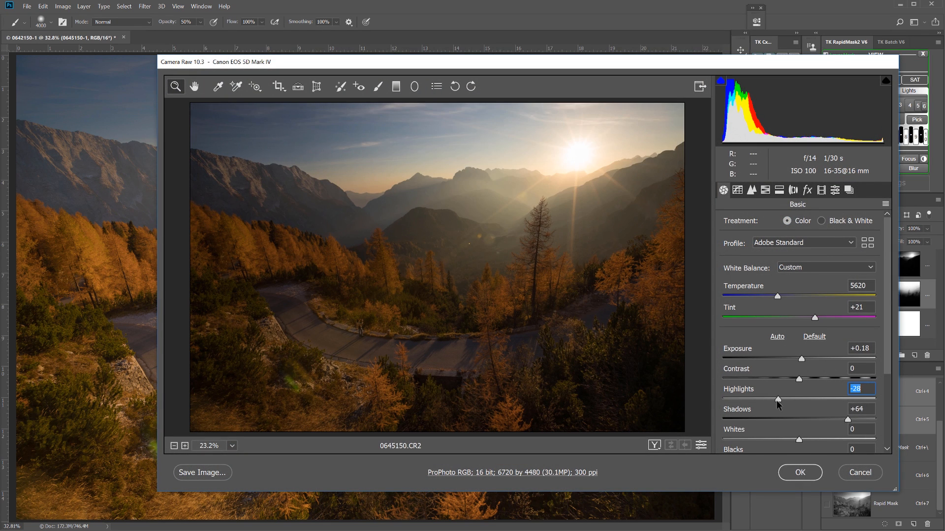
left_click_drag(777, 399, 790, 399)
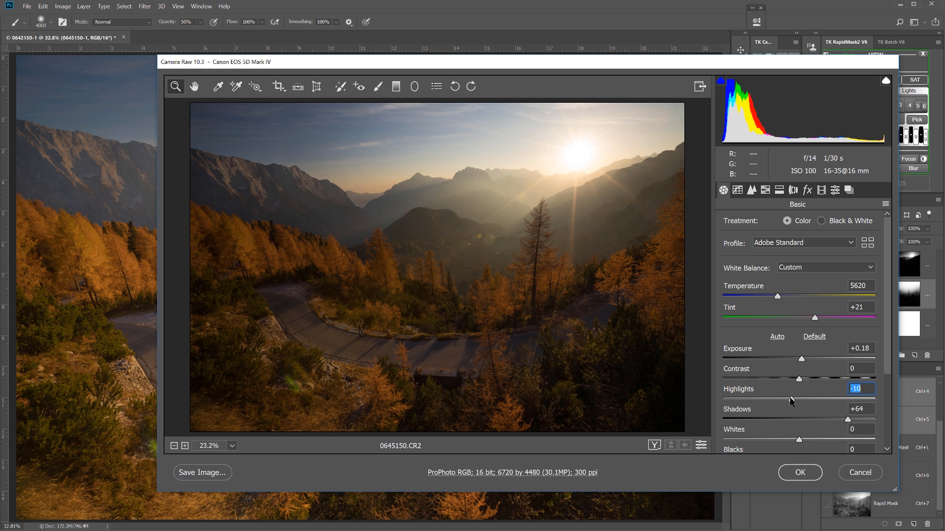
mouse_move(812, 479)
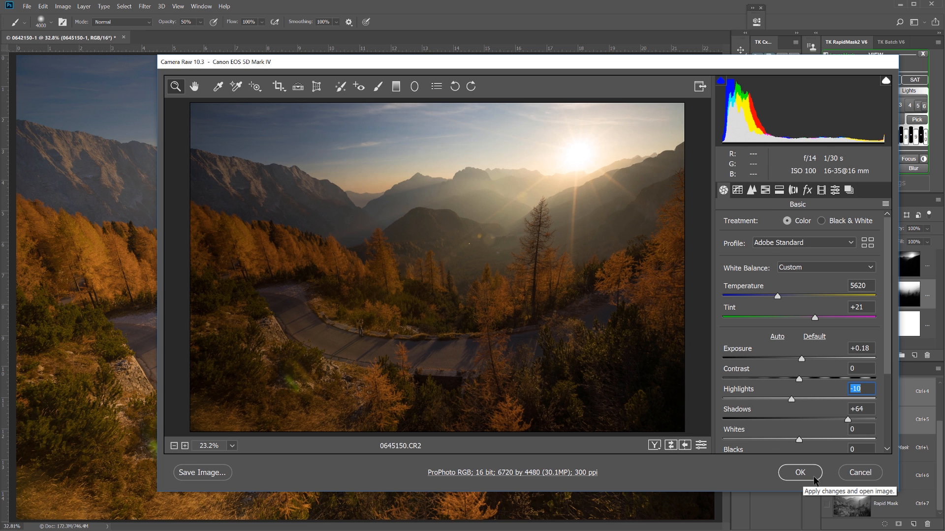
left_click(799, 472)
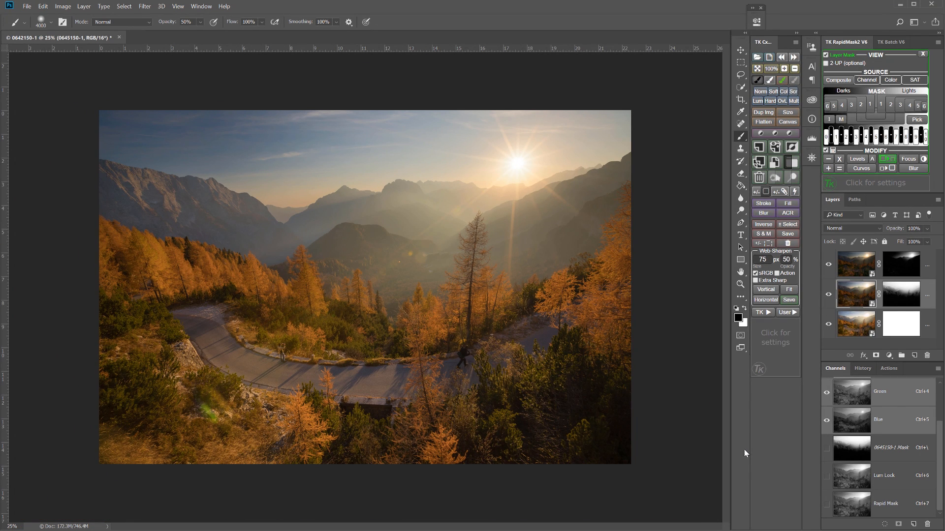
mouse_move(672, 413)
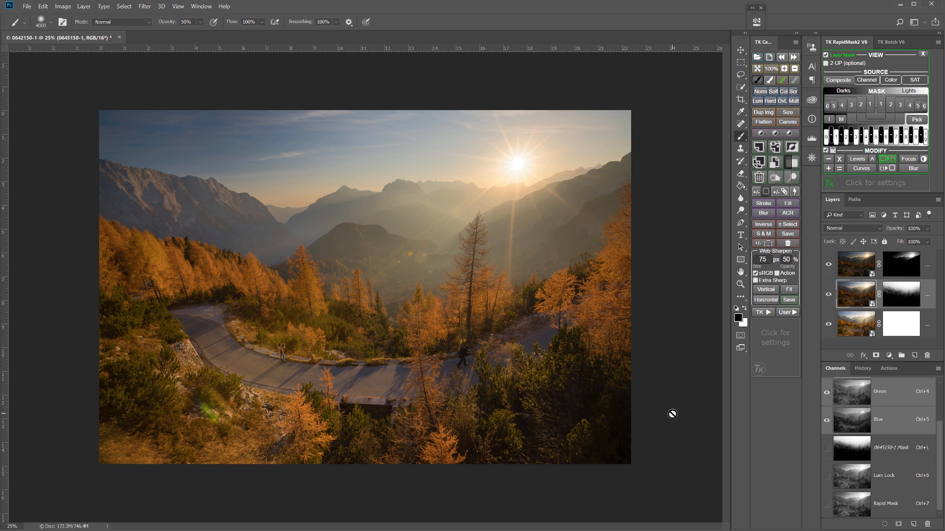
mouse_move(530, 214)
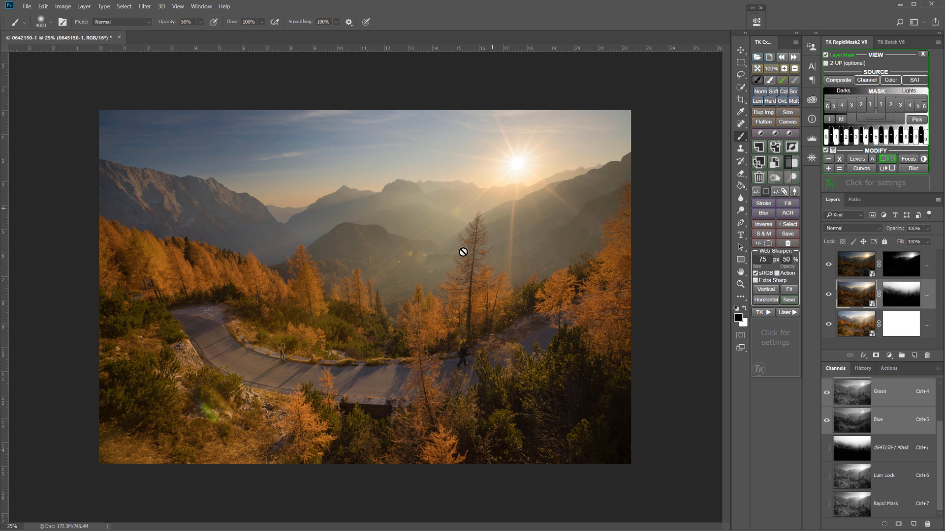
mouse_move(227, 419)
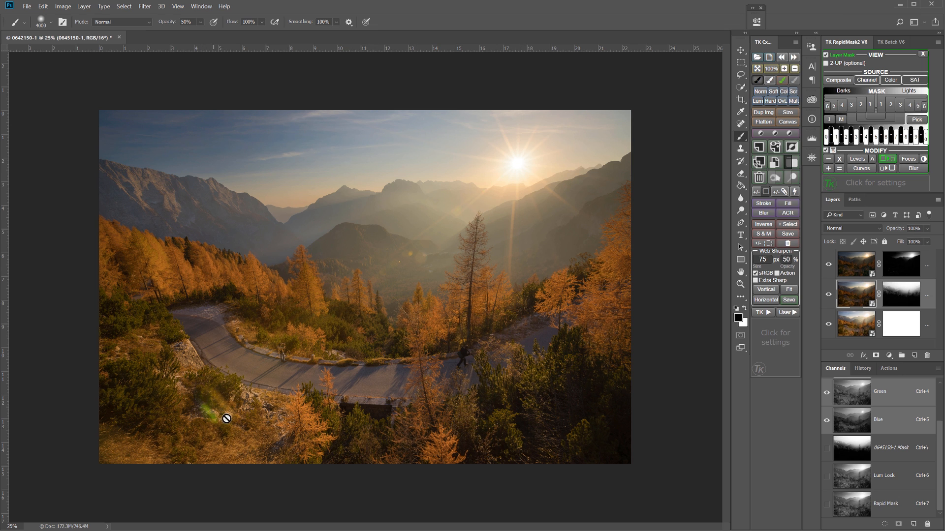
mouse_move(555, 358)
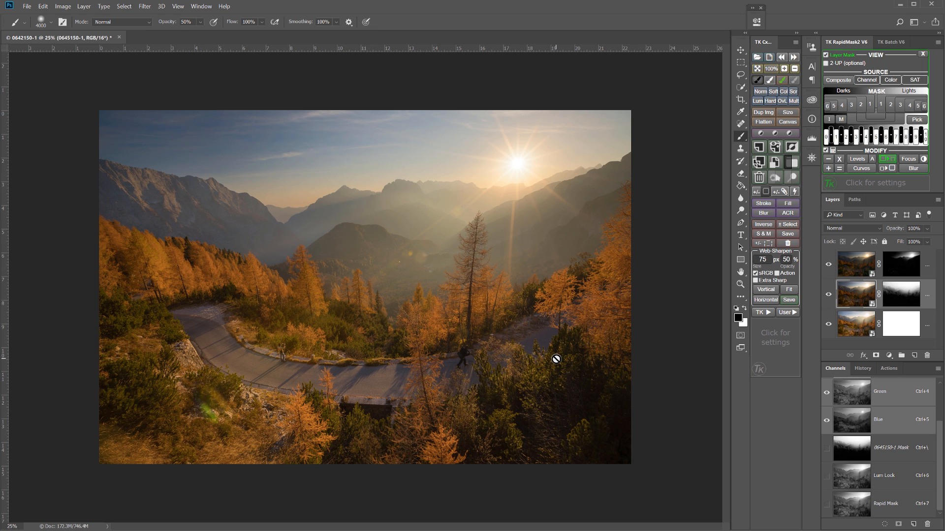